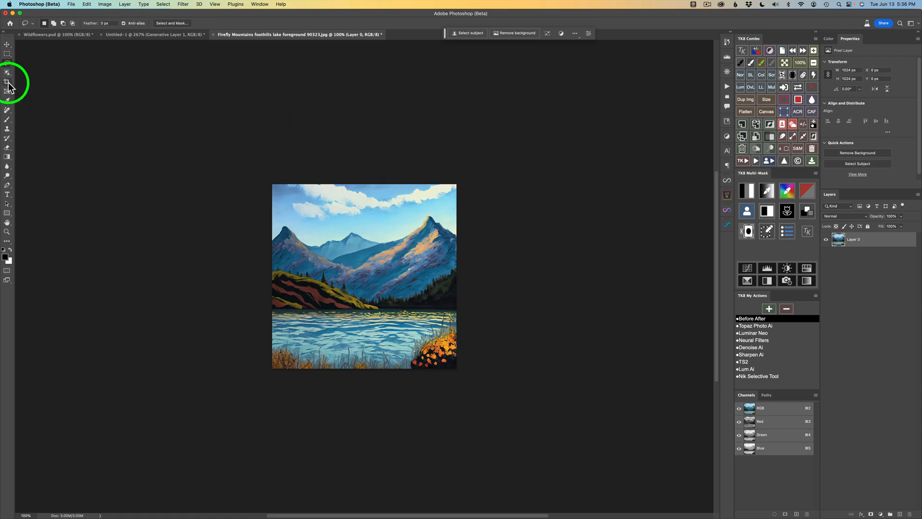
# Activate the Crop tool with the W x H x Resolution preset and empty fields.
pyautogui.click(8, 81)
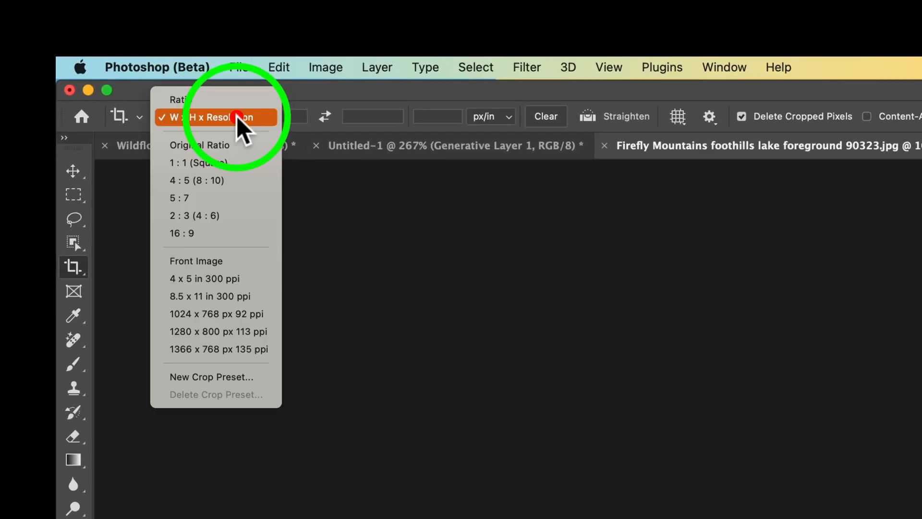
pyautogui.moveTo(182, 178)
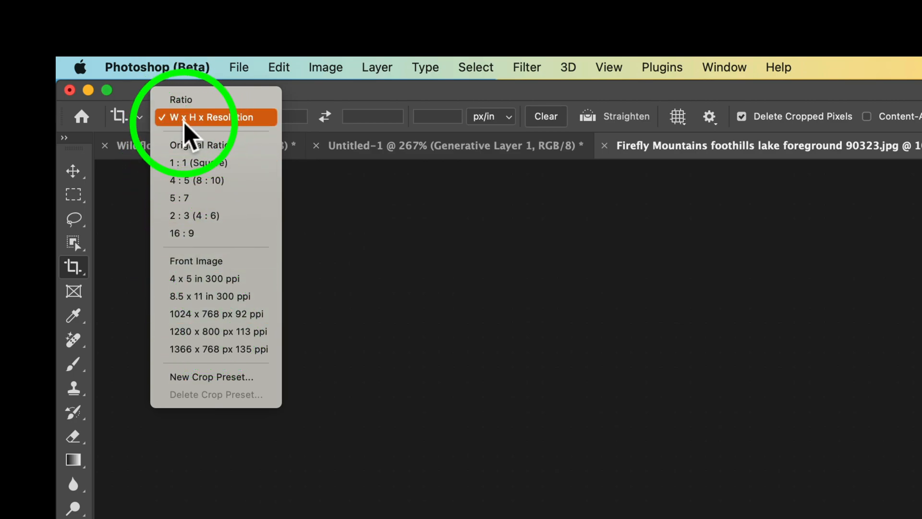
pyautogui.moveTo(246, 139)
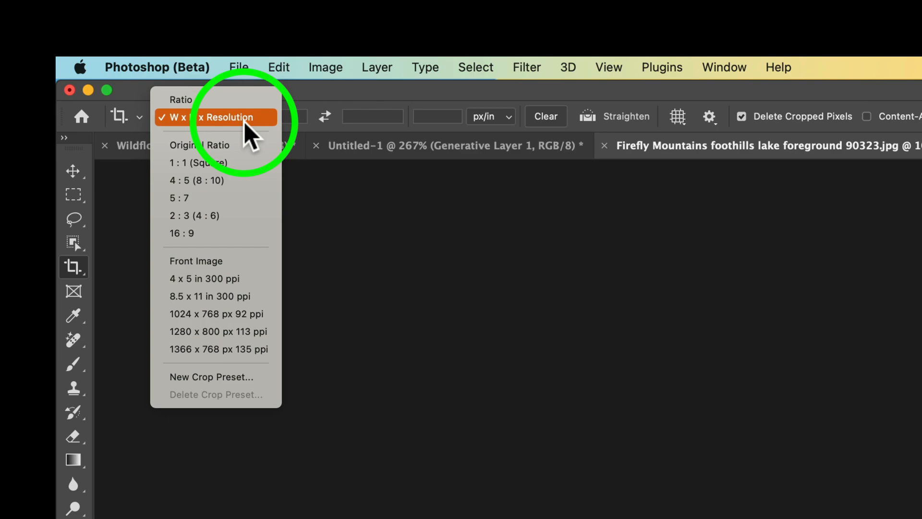
pyautogui.click(215, 117)
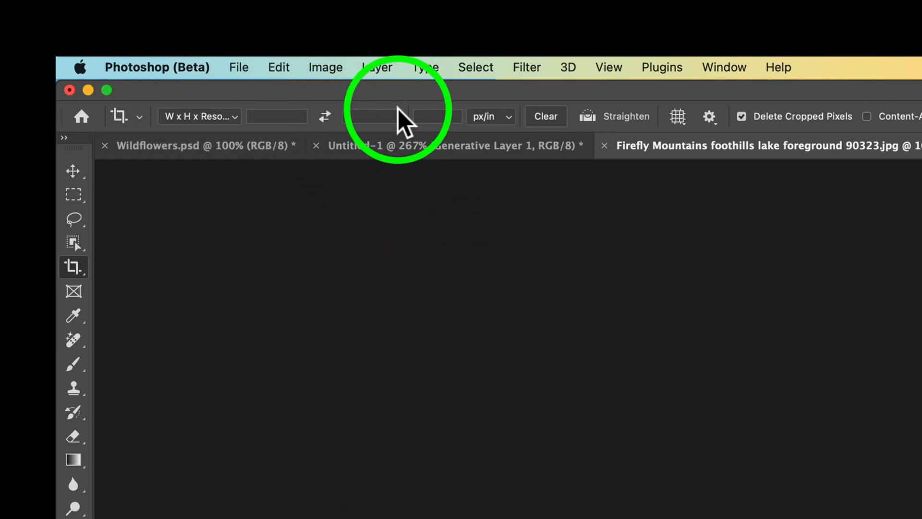
pyautogui.moveTo(430, 115)
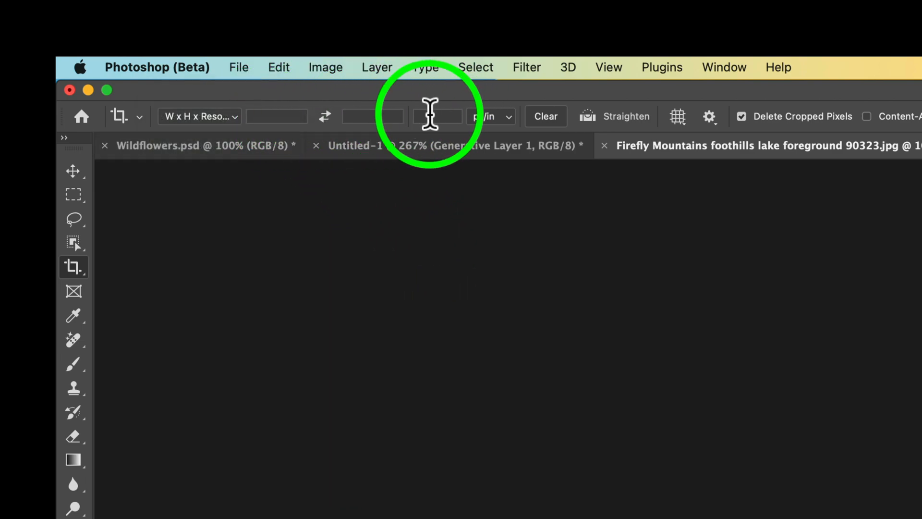
pyautogui.moveTo(667, 294)
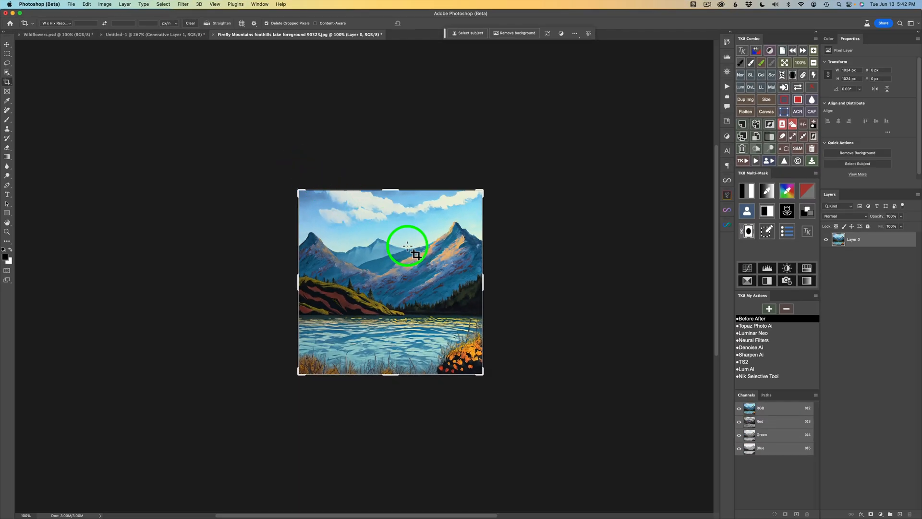
pyautogui.moveTo(483, 283)
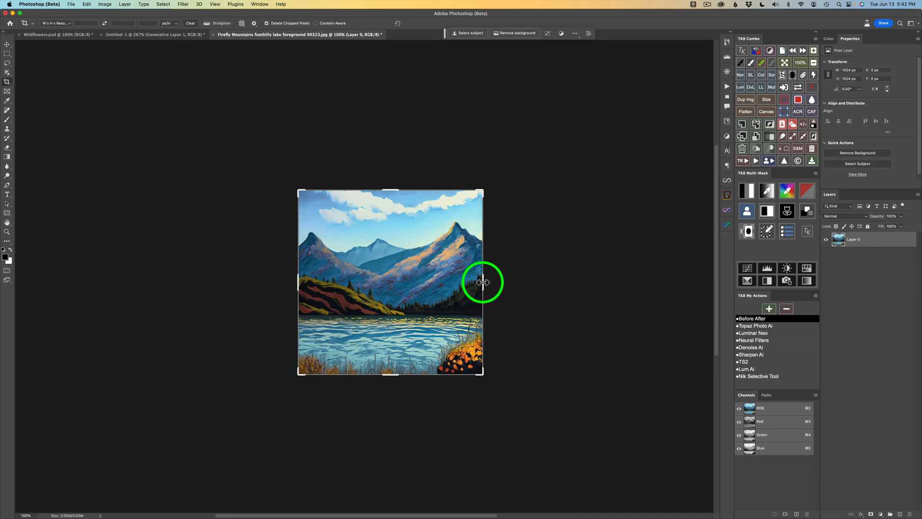
# Extend the crop bounds past the right, left and bottom edges and commit the enlarged canvas.
pyautogui.moveTo(483, 283); pyautogui.dragTo(504, 282)
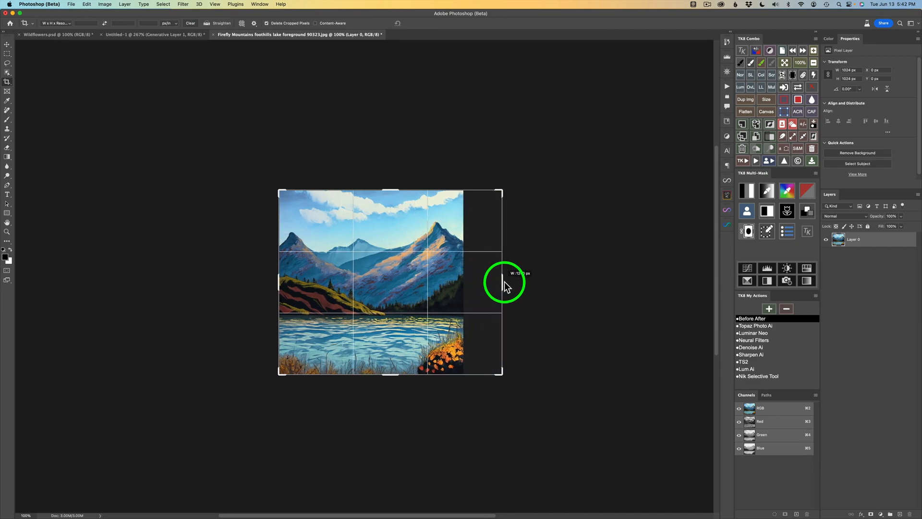
pyautogui.moveTo(501, 282); pyautogui.dragTo(528, 281)
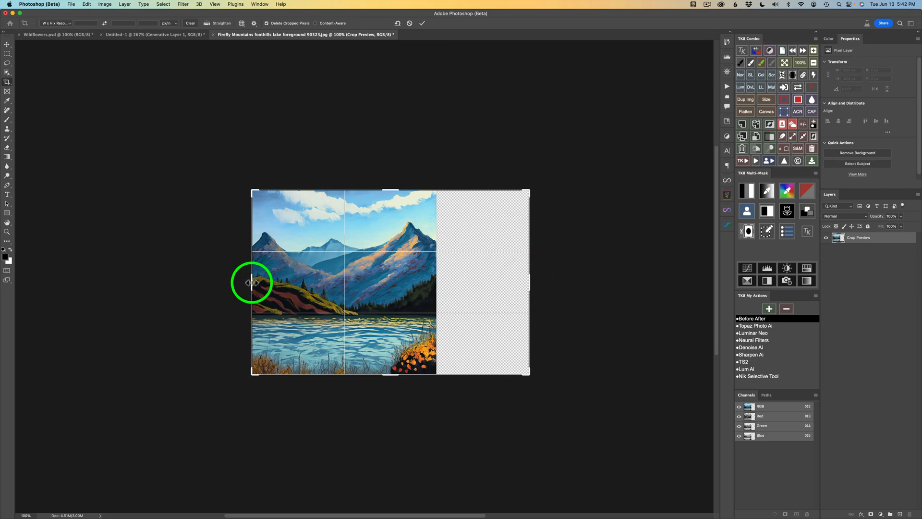
pyautogui.moveTo(252, 282); pyautogui.dragTo(213, 282)
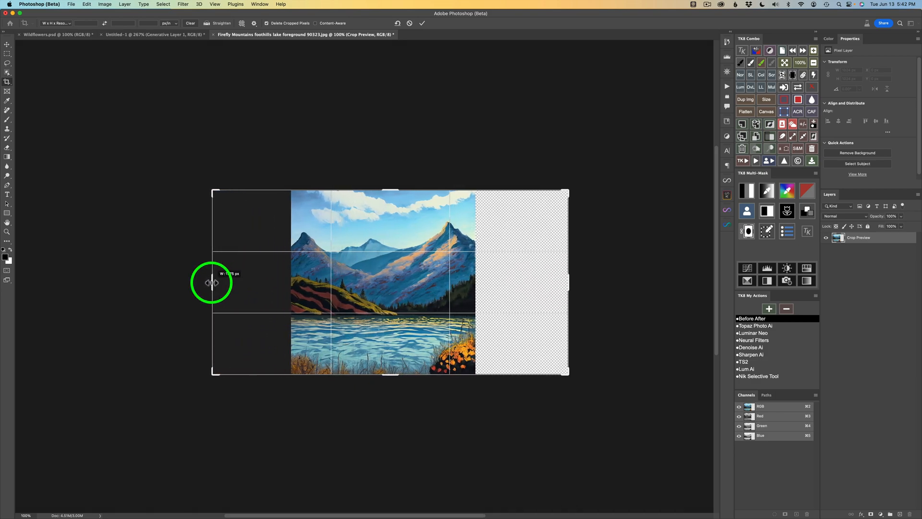
pyautogui.moveTo(213, 282); pyautogui.dragTo(206, 282)
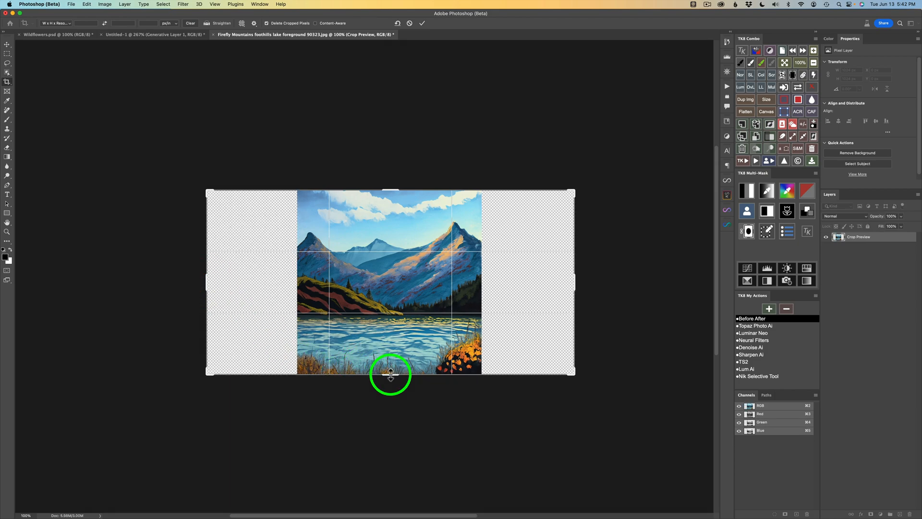
pyautogui.moveTo(390, 374); pyautogui.dragTo(391, 390)
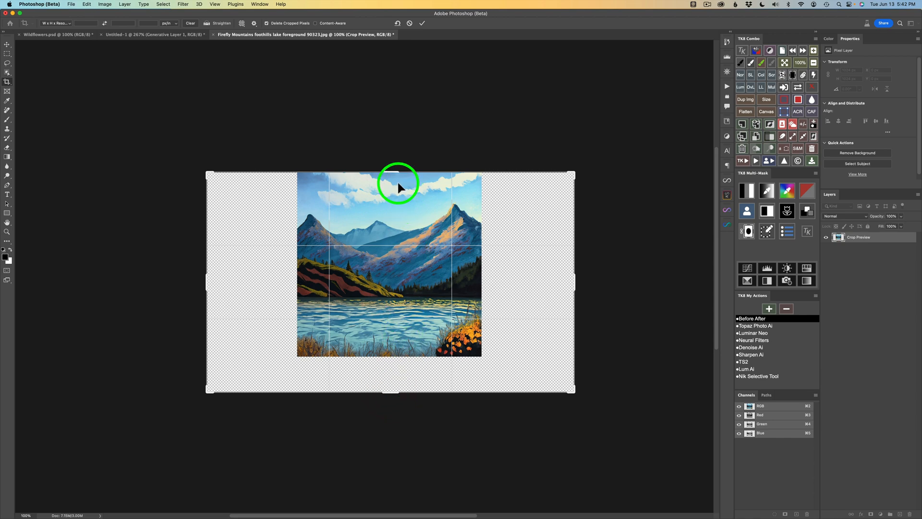
pyautogui.moveTo(399, 213)
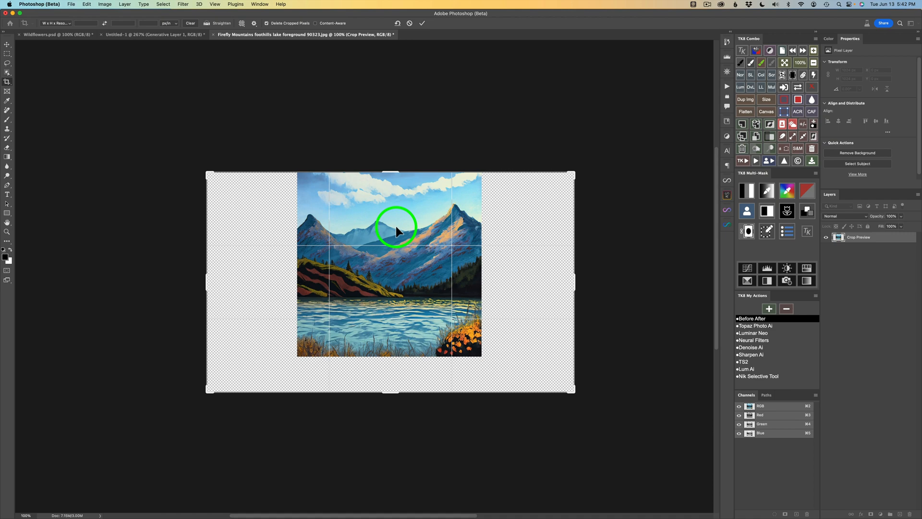
pyautogui.moveTo(382, 269)
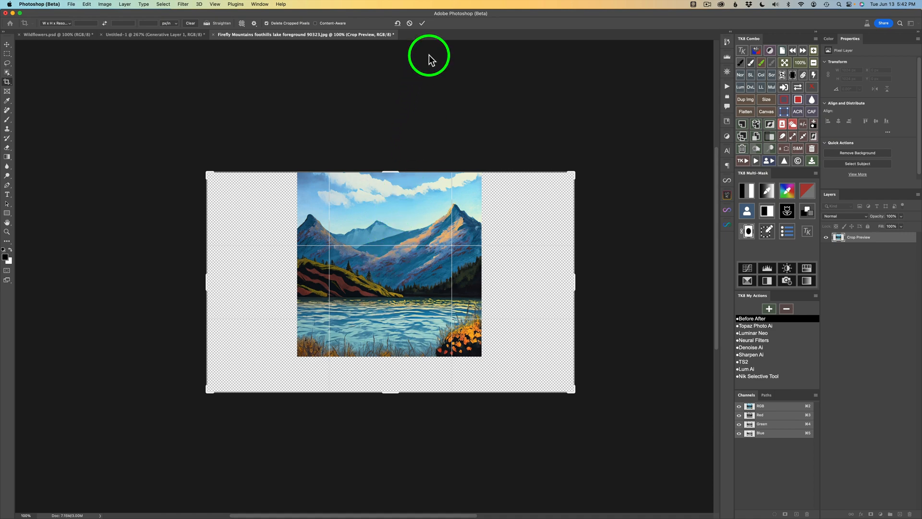
pyautogui.moveTo(422, 24)
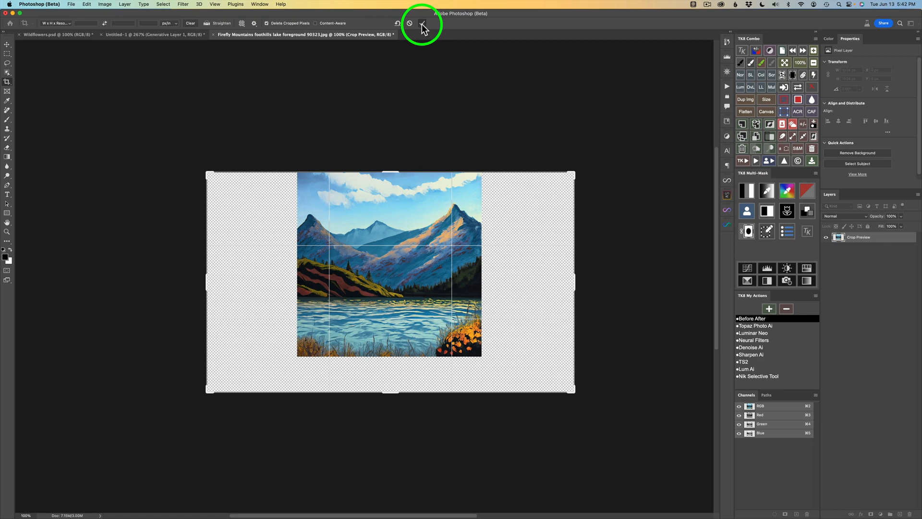
pyautogui.click(423, 23)
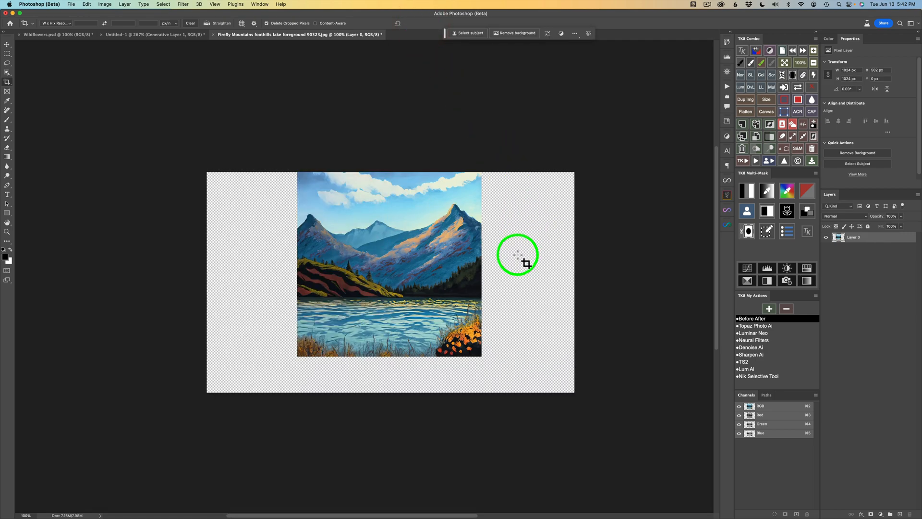
pyautogui.moveTo(505, 299)
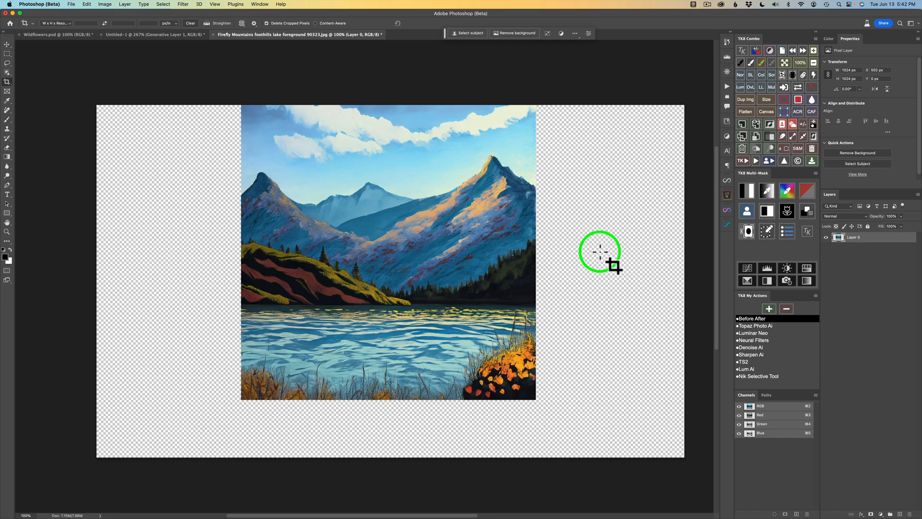
pyautogui.moveTo(587, 258)
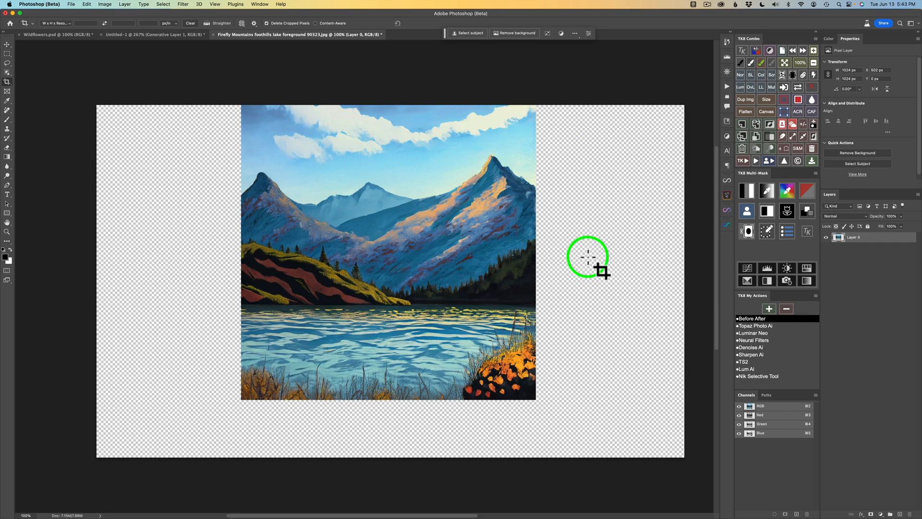
pyautogui.moveTo(570, 202)
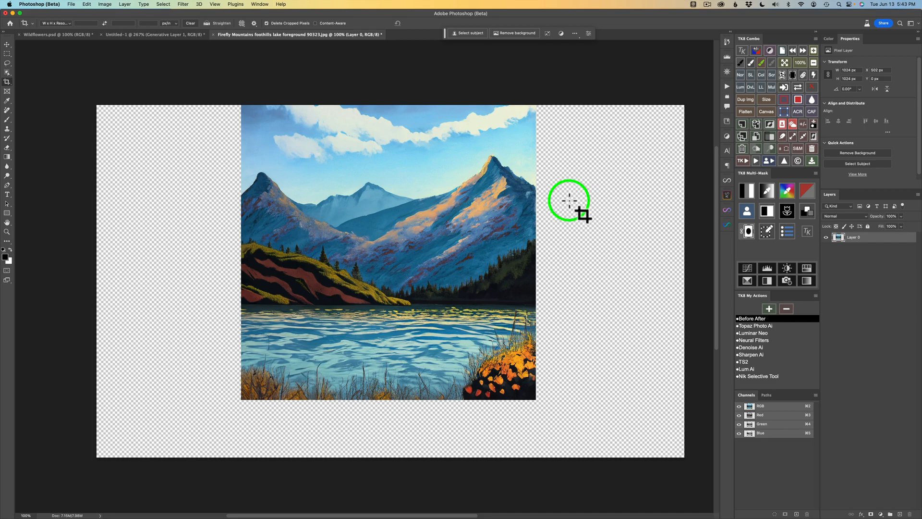
pyautogui.moveTo(588, 226)
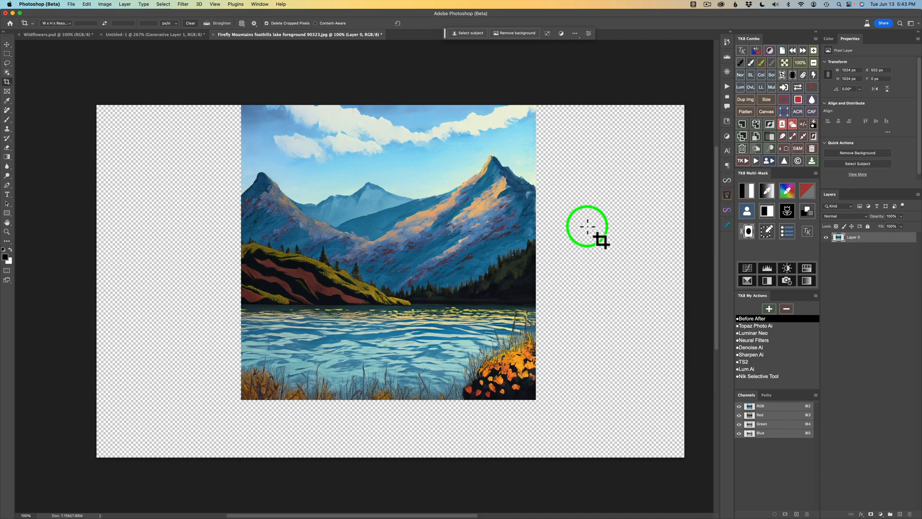
pyautogui.moveTo(468, 117)
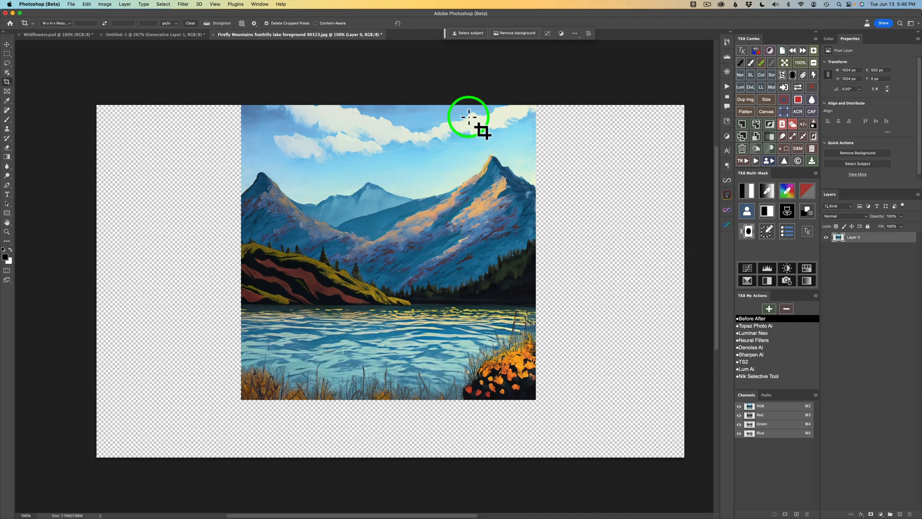
pyautogui.moveTo(422, 238)
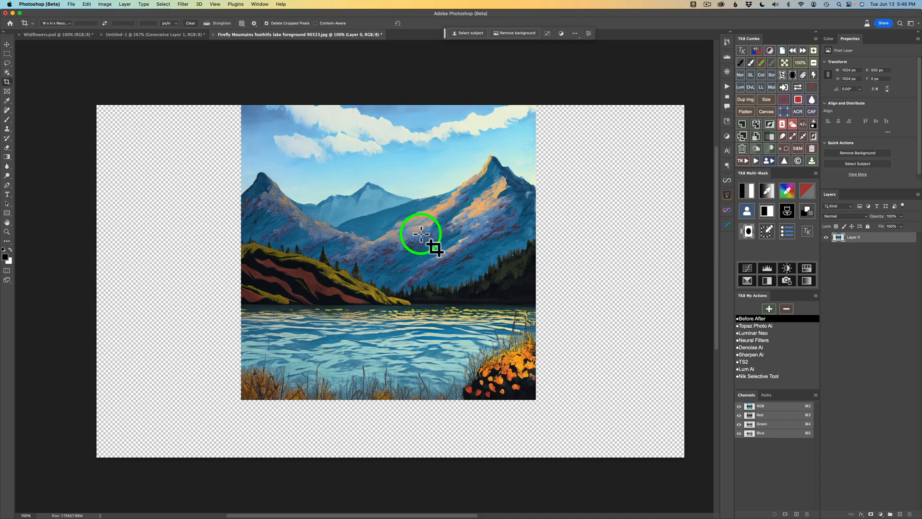
pyautogui.moveTo(53, 63)
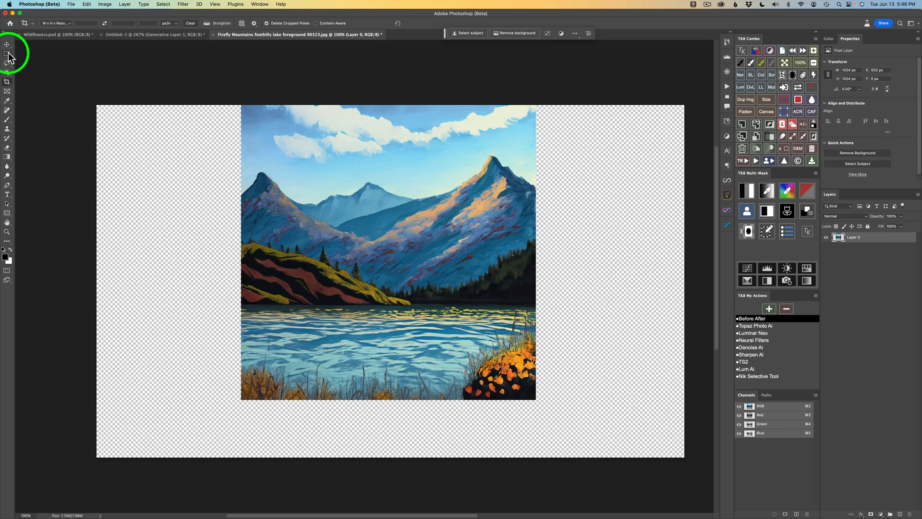
pyautogui.moveTo(7, 51)
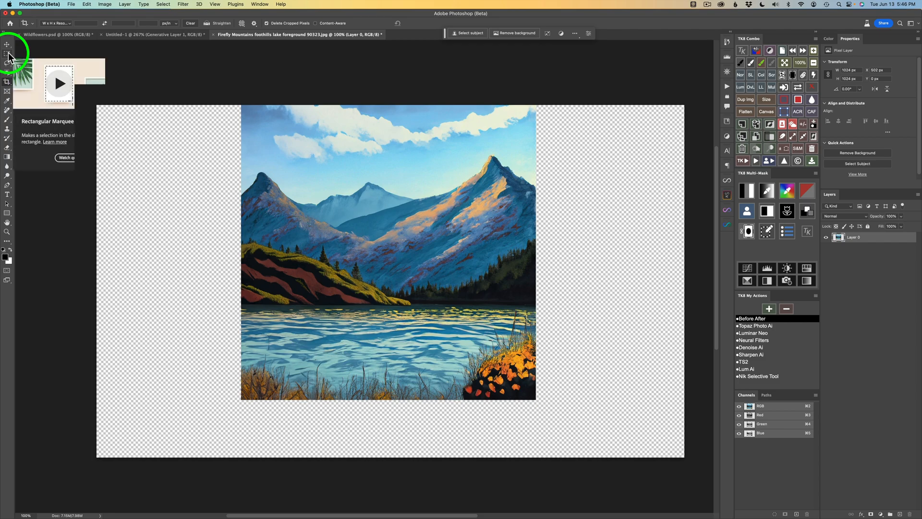
# Set the Rectangular Marquee to Fixed Size 1024×1024 px and place it over the right empty area.
pyautogui.click(5, 50)
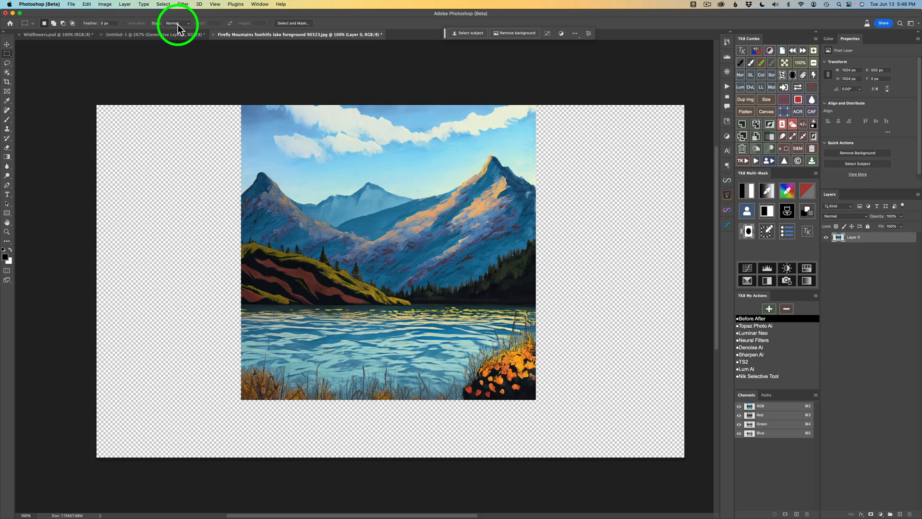
pyautogui.click(178, 23)
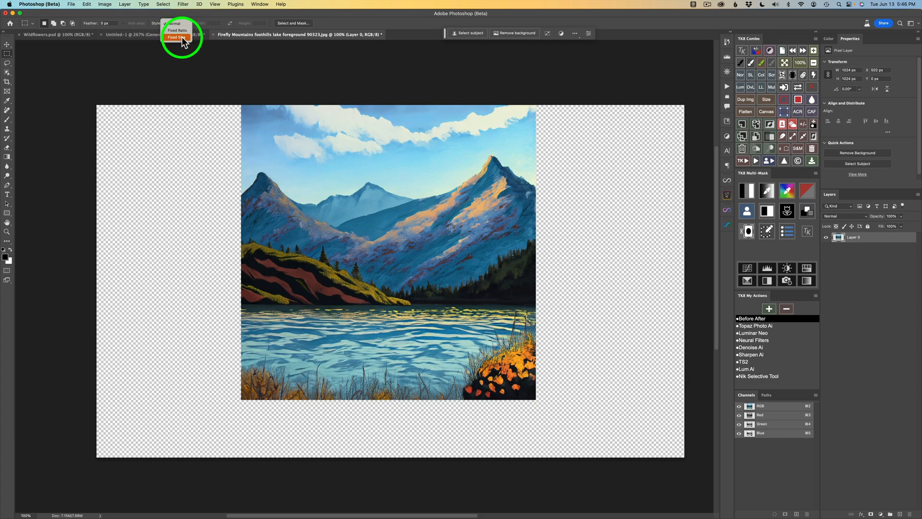
pyautogui.click(177, 37)
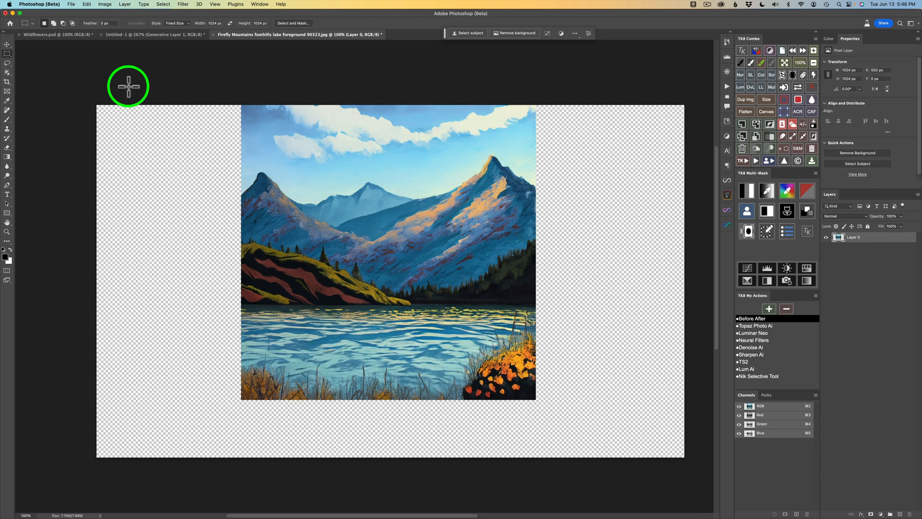
pyautogui.moveTo(172, 28)
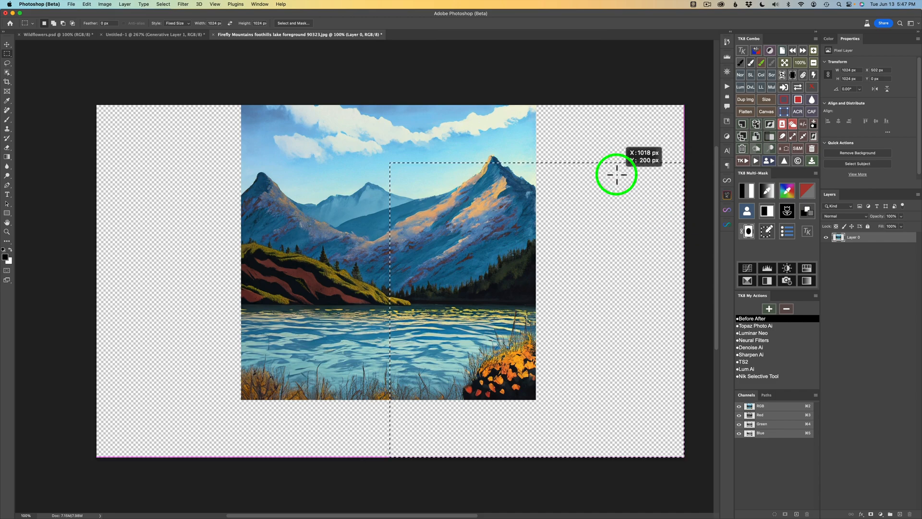
pyautogui.moveTo(617, 175); pyautogui.dragTo(488, 185)
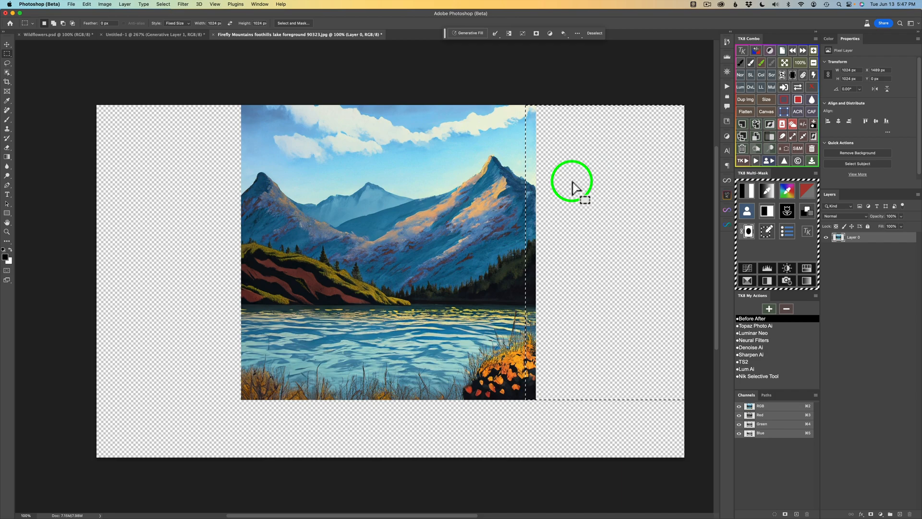
pyautogui.moveTo(622, 363)
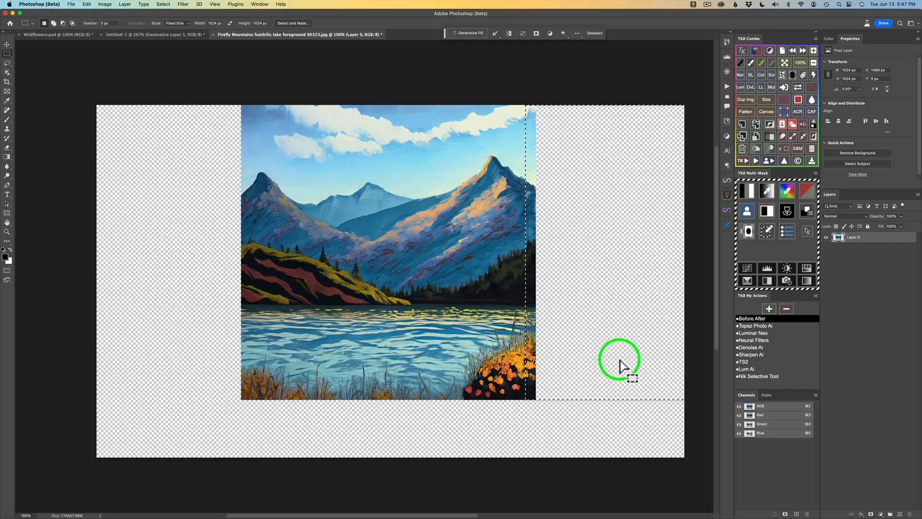
pyautogui.moveTo(681, 300)
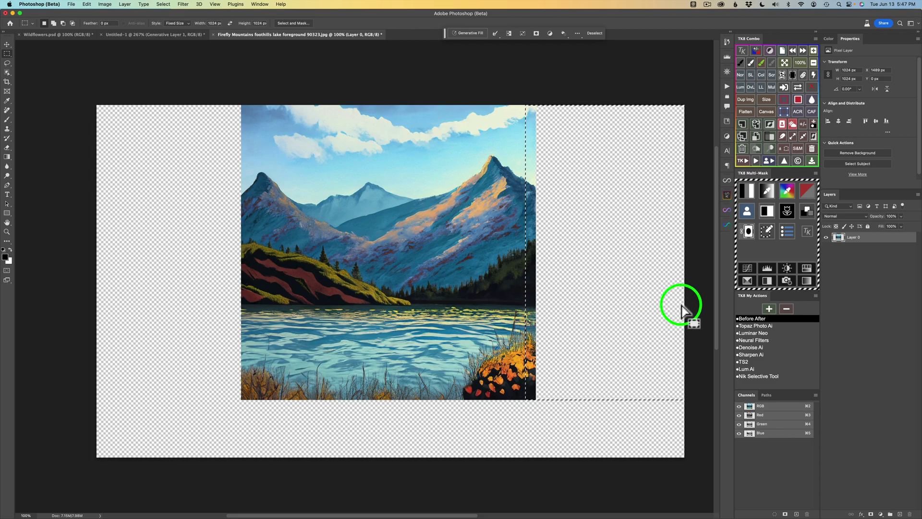
pyautogui.moveTo(641, 163)
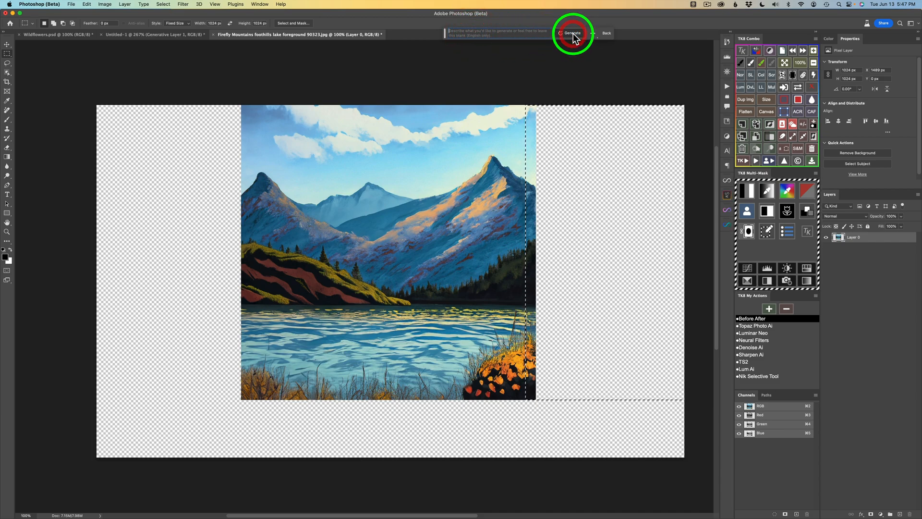
# Generate scenery for the right strip and preview the second and third variations.
pyautogui.click(571, 32)
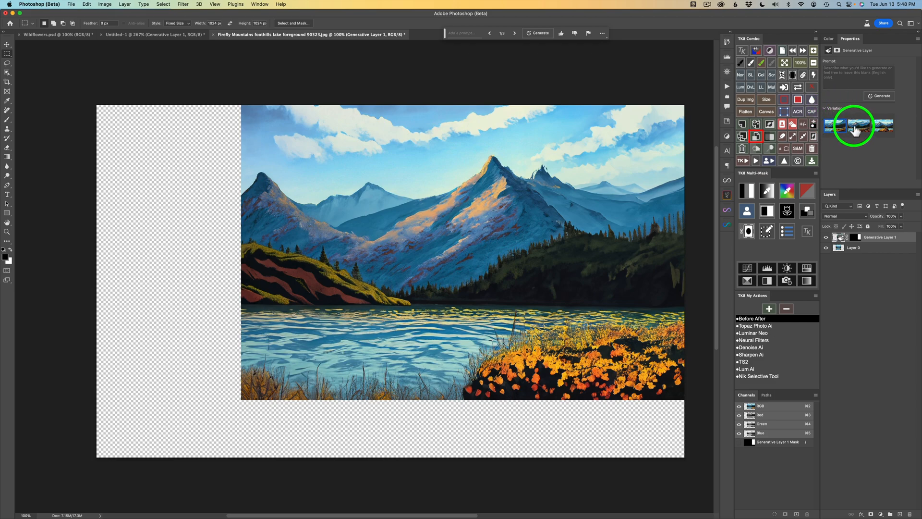
pyautogui.click(860, 127)
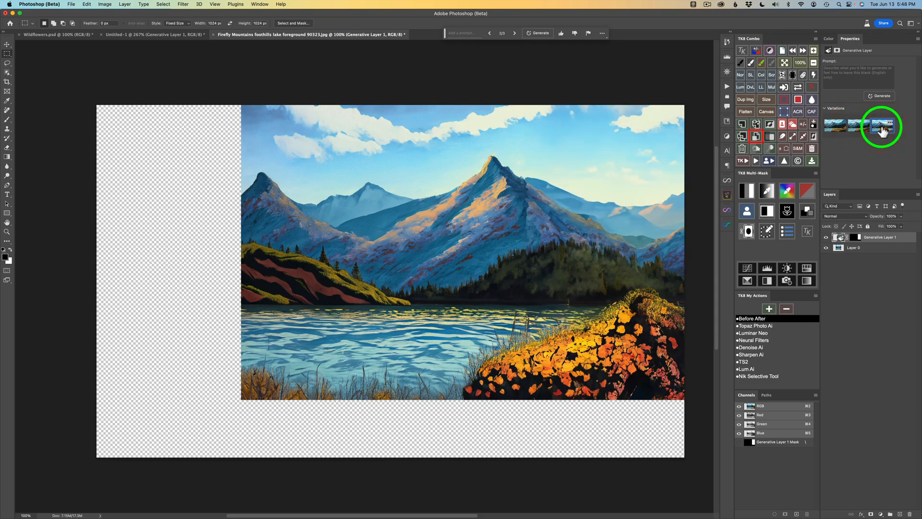
pyautogui.click(857, 125)
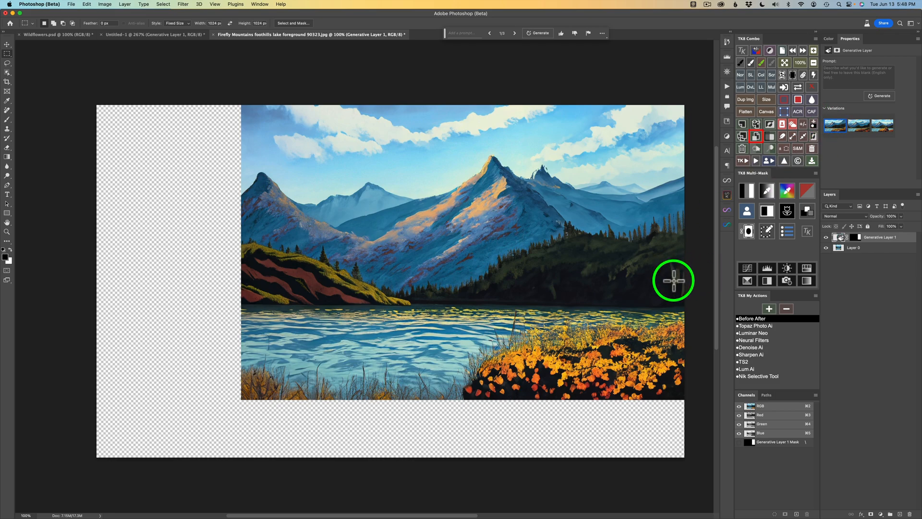
pyautogui.moveTo(857, 167)
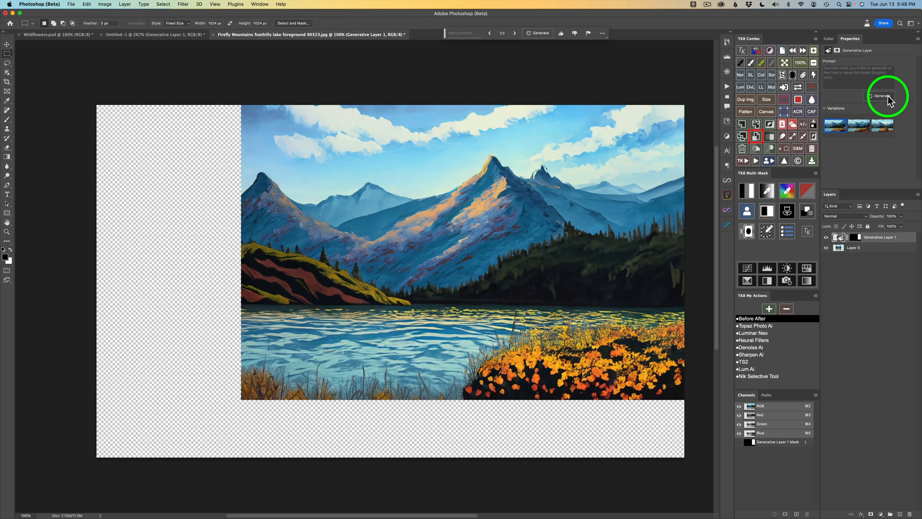
pyautogui.moveTo(879, 96)
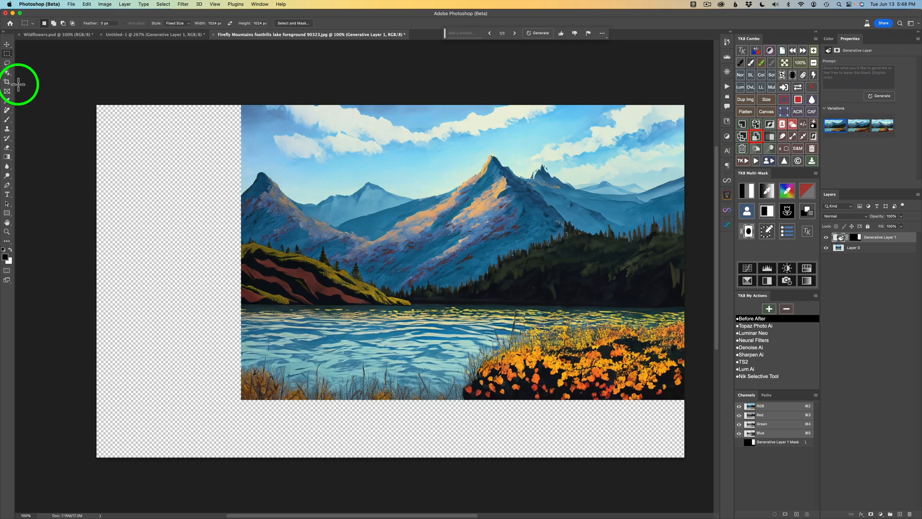
pyautogui.moveTo(280, 217)
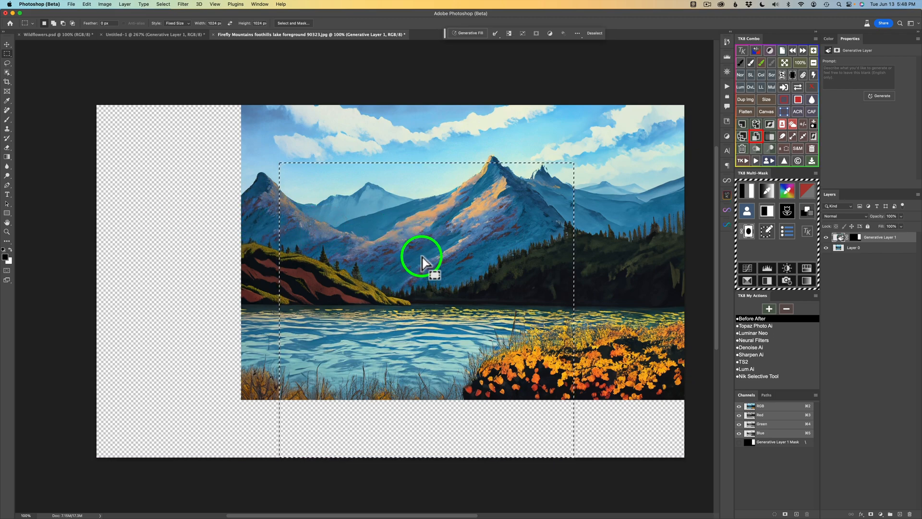
pyautogui.moveTo(422, 275)
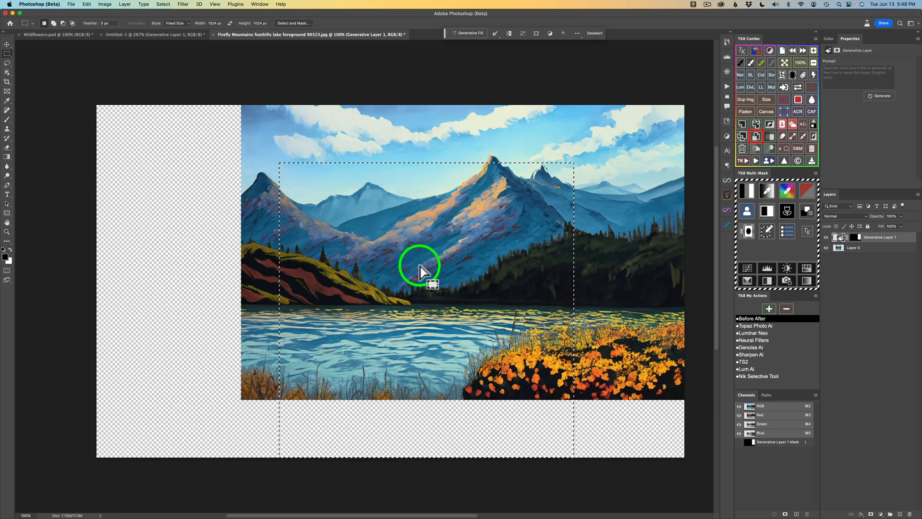
# Move the fixed-size selection over the empty left strip.
pyautogui.moveTo(420, 268); pyautogui.dragTo(263, 221)
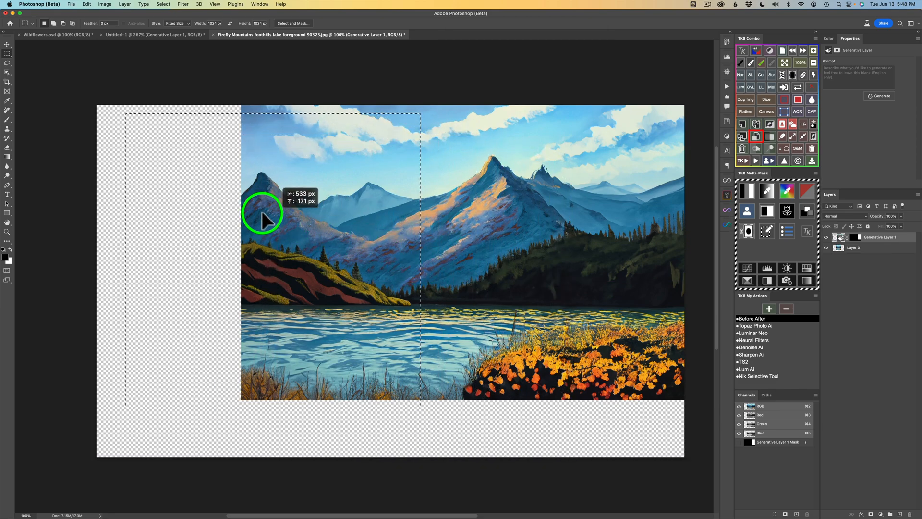
pyautogui.moveTo(263, 218); pyautogui.dragTo(164, 211)
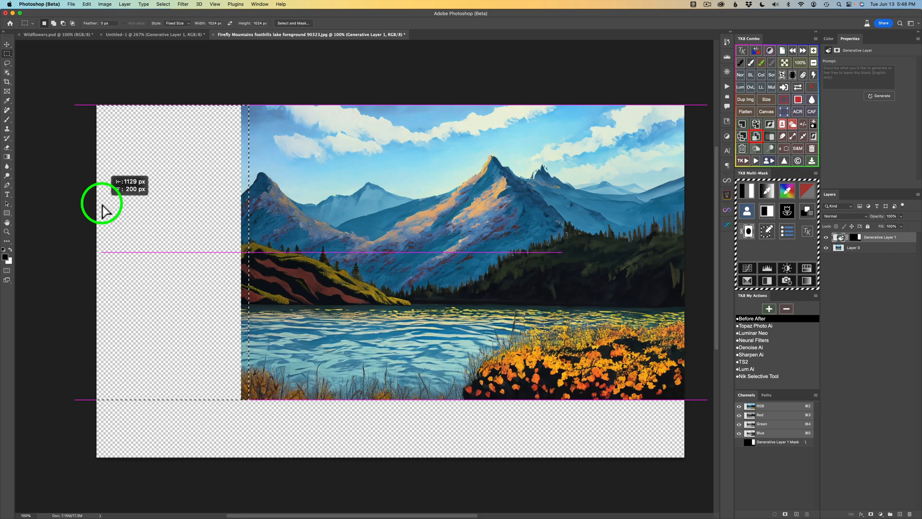
pyautogui.click(470, 33)
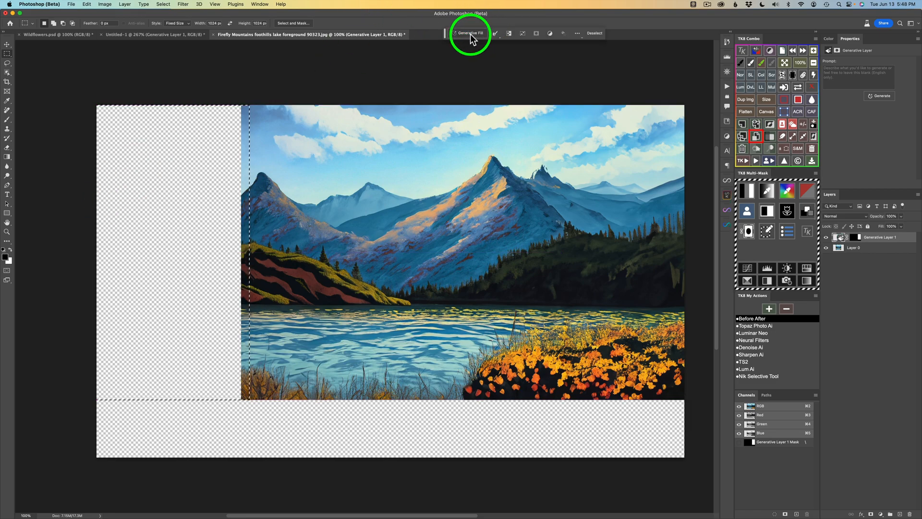
# Generate scenery for the left strip and choose the third variation.
pyautogui.click(472, 34)
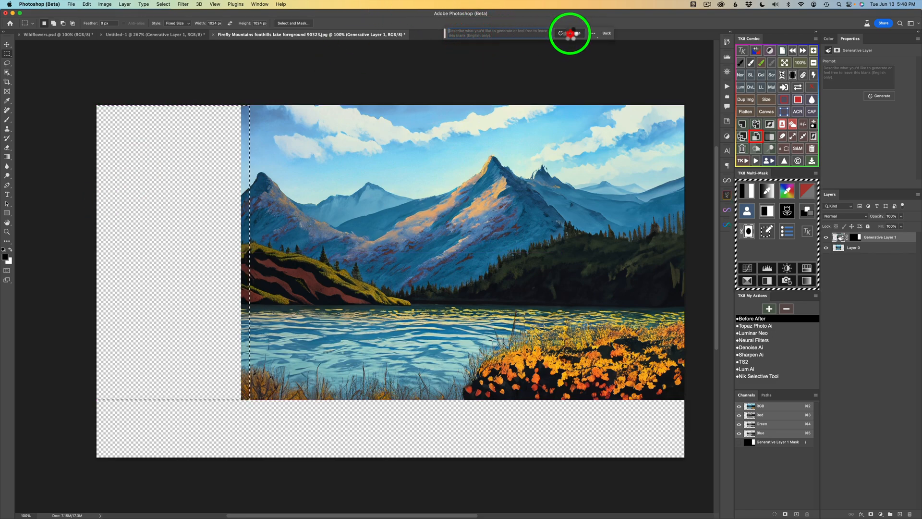
pyautogui.click(574, 33)
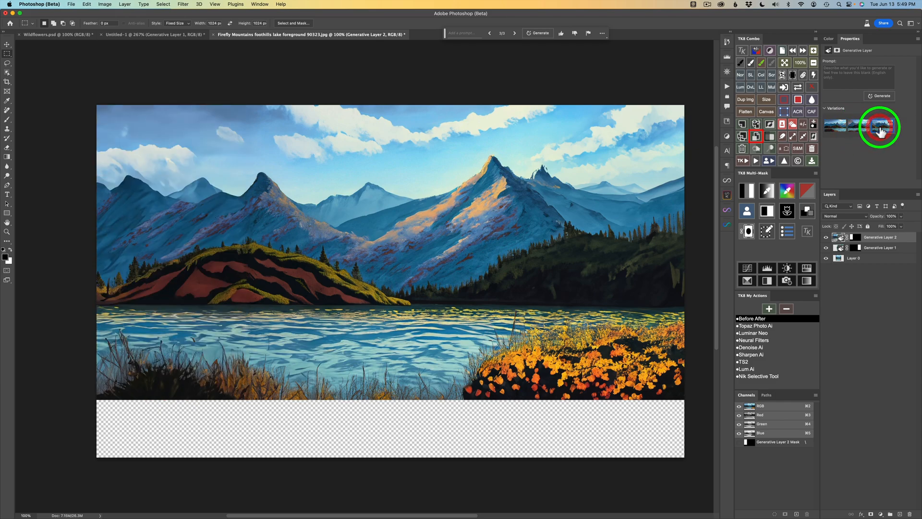
pyautogui.click(835, 127)
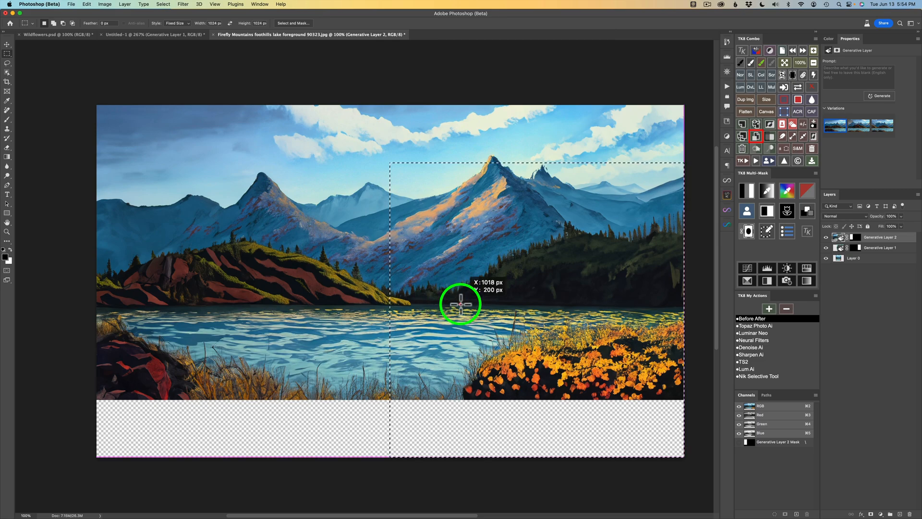
# Select the lower-right area, generate fill and settle on the third variation.
pyautogui.moveTo(460, 304); pyautogui.dragTo(491, 279)
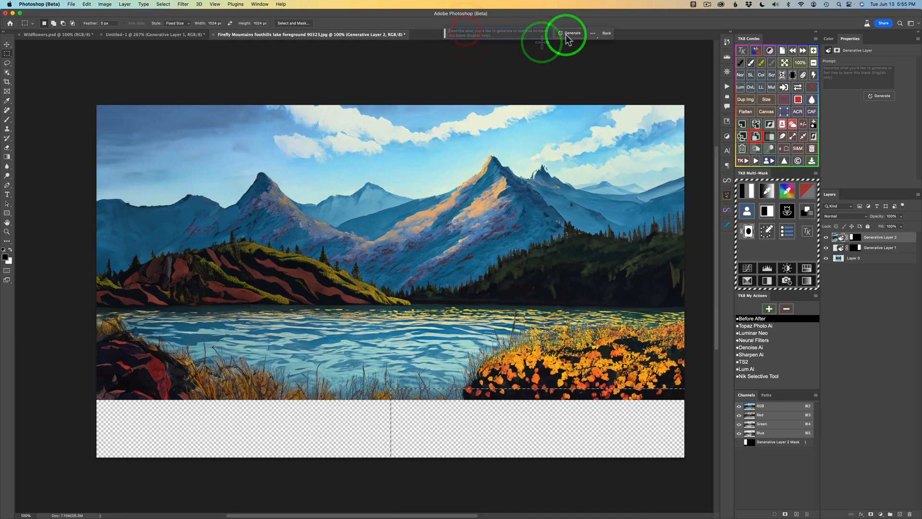
pyautogui.click(571, 33)
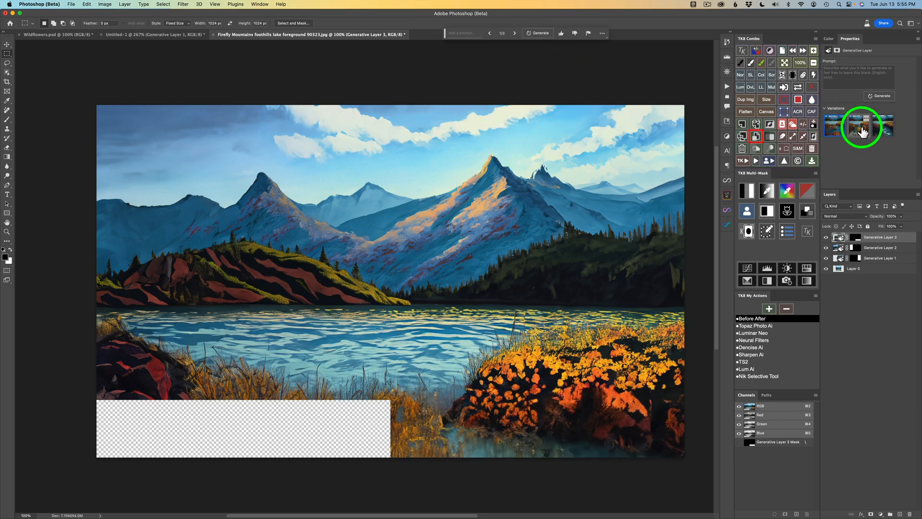
pyautogui.click(884, 127)
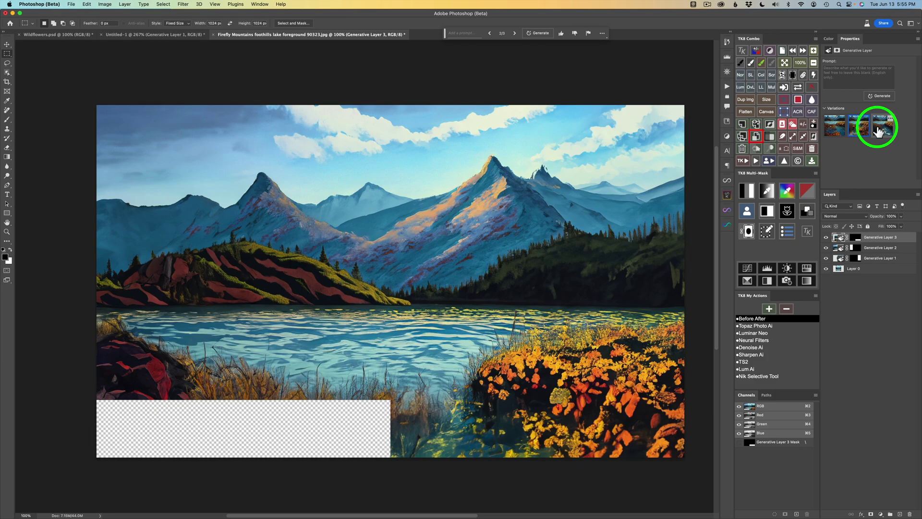
pyautogui.click(875, 128)
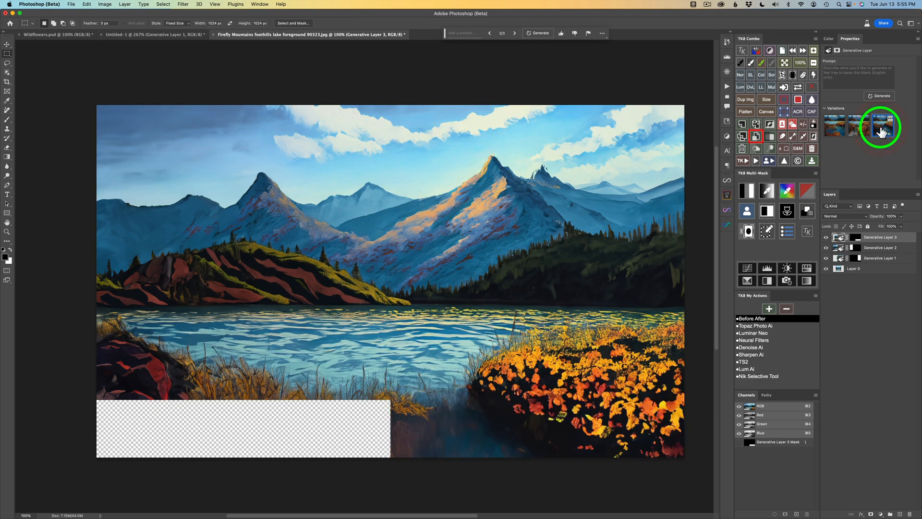
pyautogui.click(834, 126)
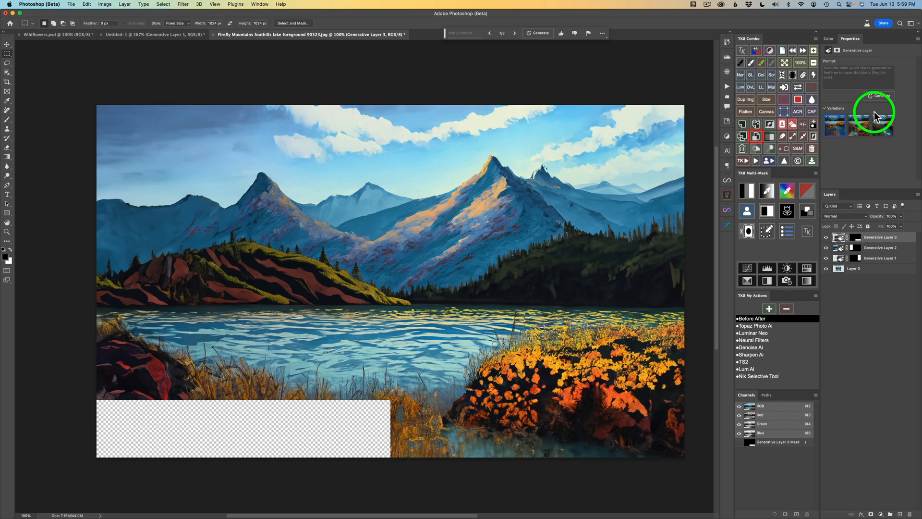
# Generate more lower-right variations, browse them and return to an earlier one.
pyautogui.click(877, 95)
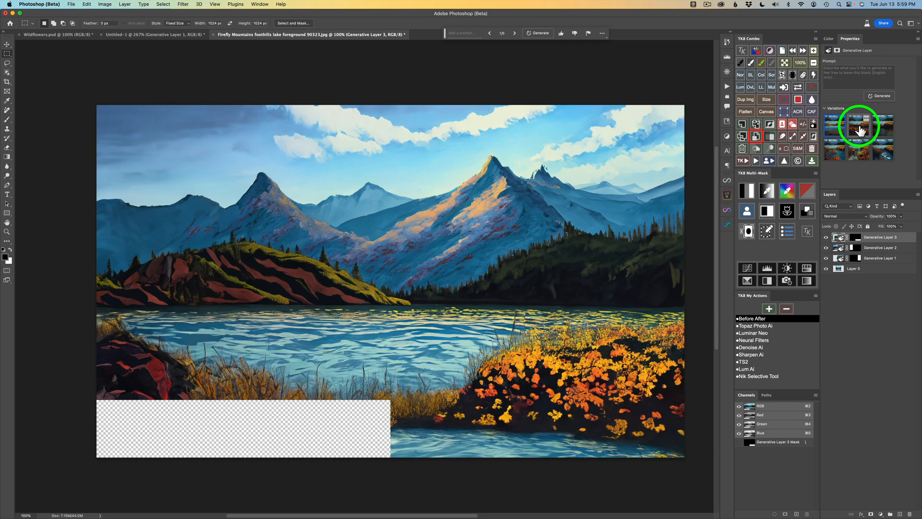
pyautogui.click(866, 127)
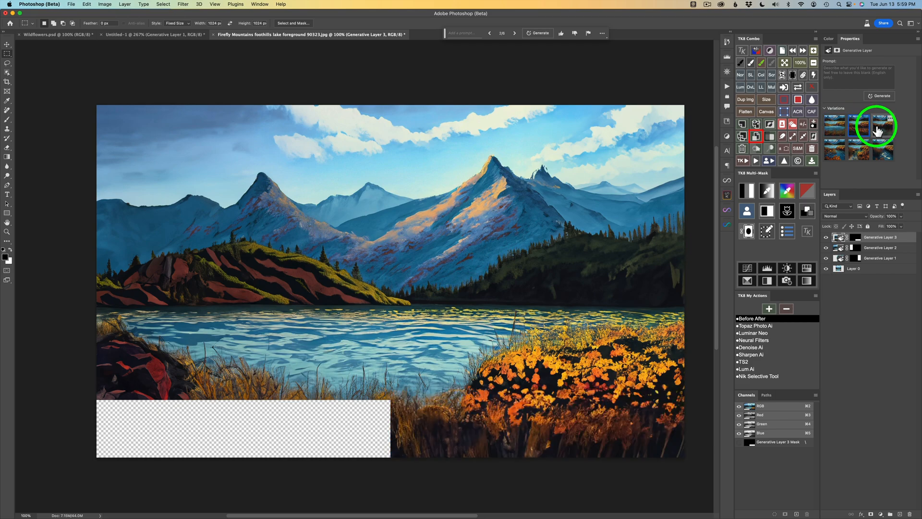
pyautogui.click(880, 128)
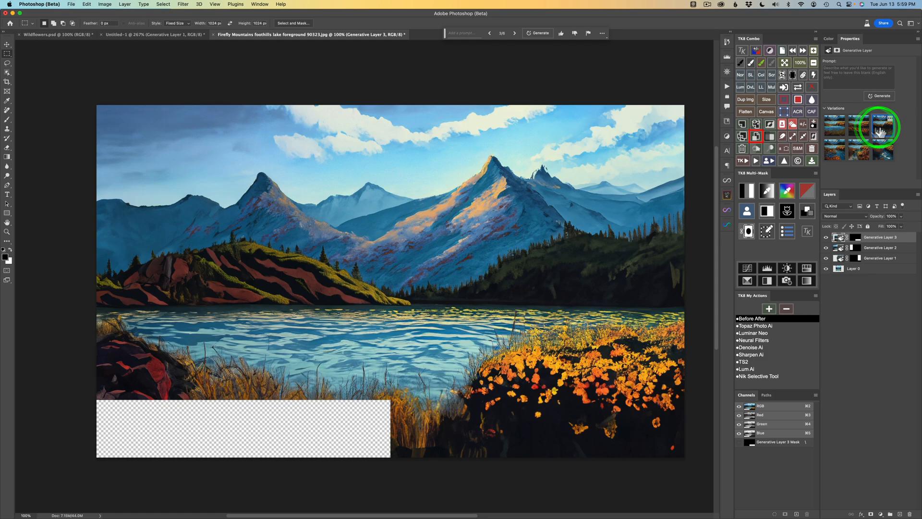
pyautogui.click(850, 127)
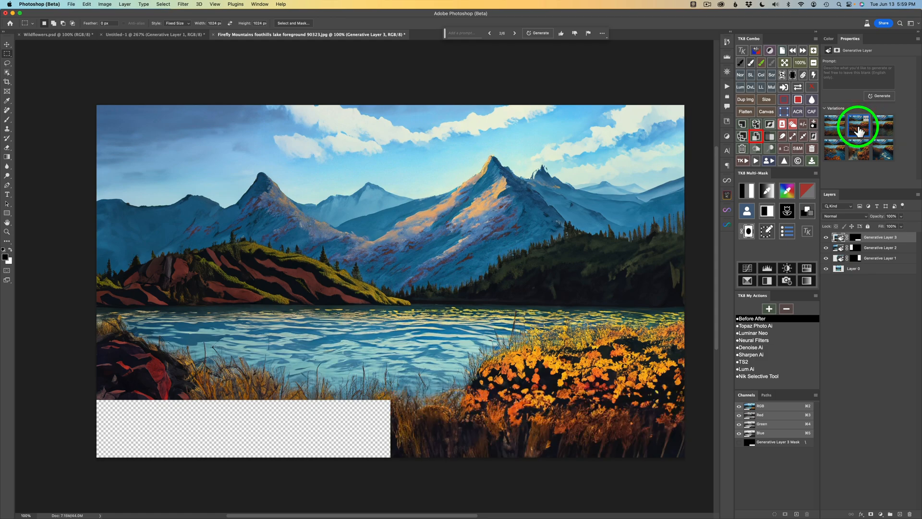
pyautogui.click(859, 134)
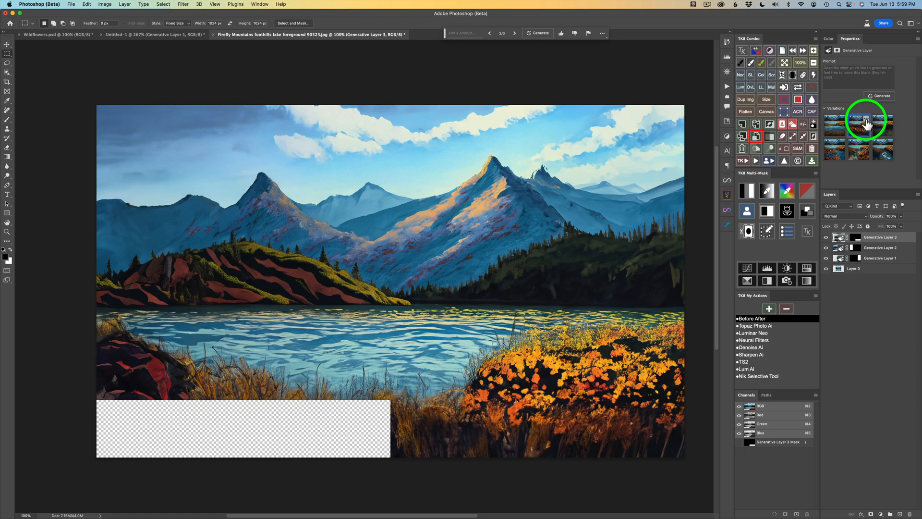
pyautogui.rightClick(863, 122)
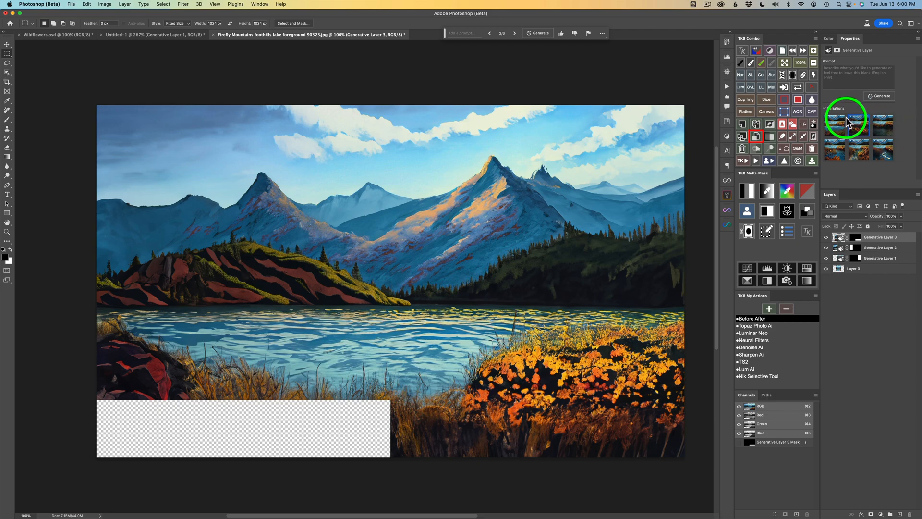
pyautogui.rightClick(854, 126)
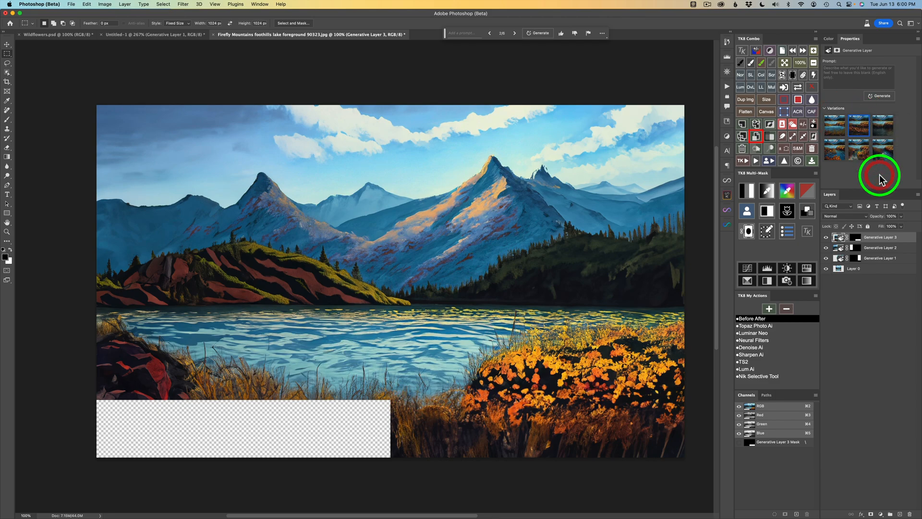
pyautogui.moveTo(313, 438)
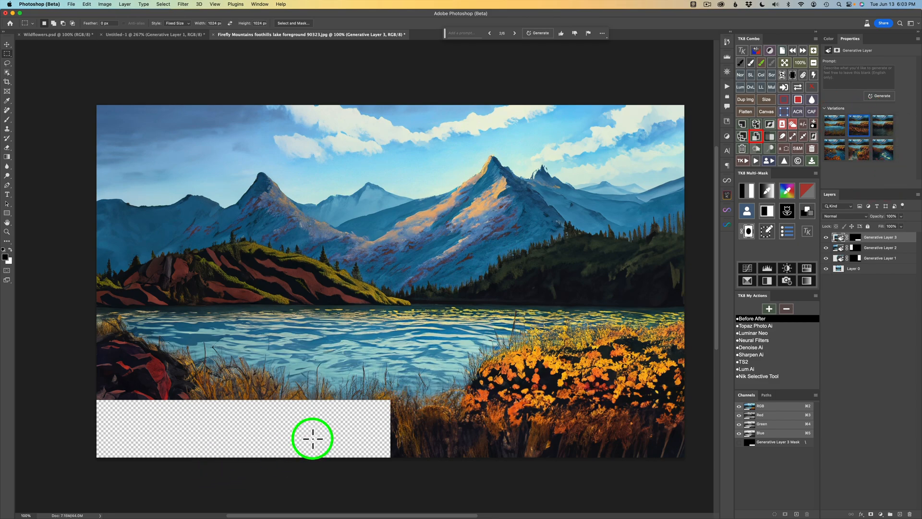
pyautogui.moveTo(334, 319)
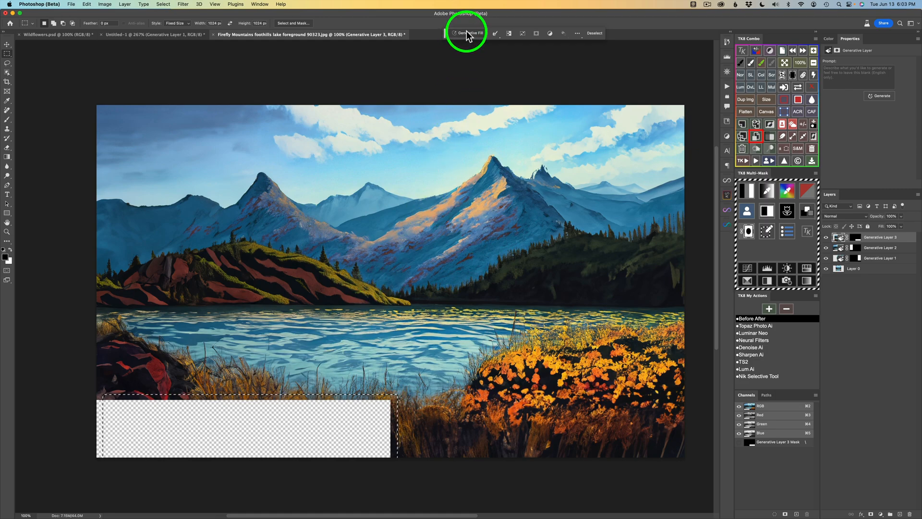
# Generate grass for the lower-left gap and review the new layer's second and third variations.
pyautogui.click(465, 32)
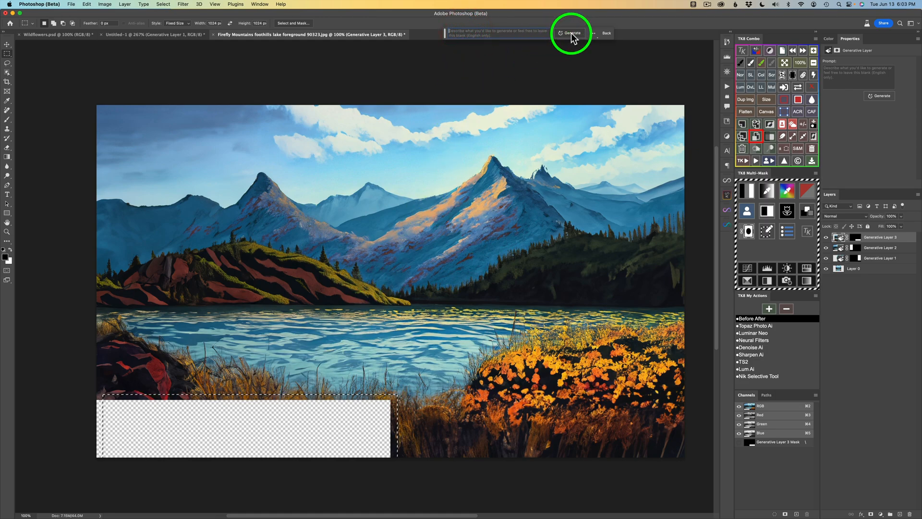
pyautogui.click(572, 33)
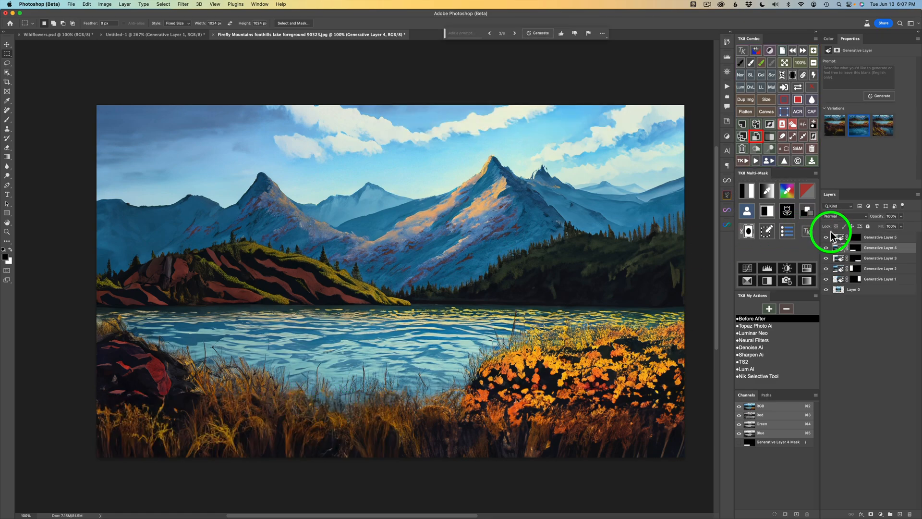
pyautogui.click(826, 248)
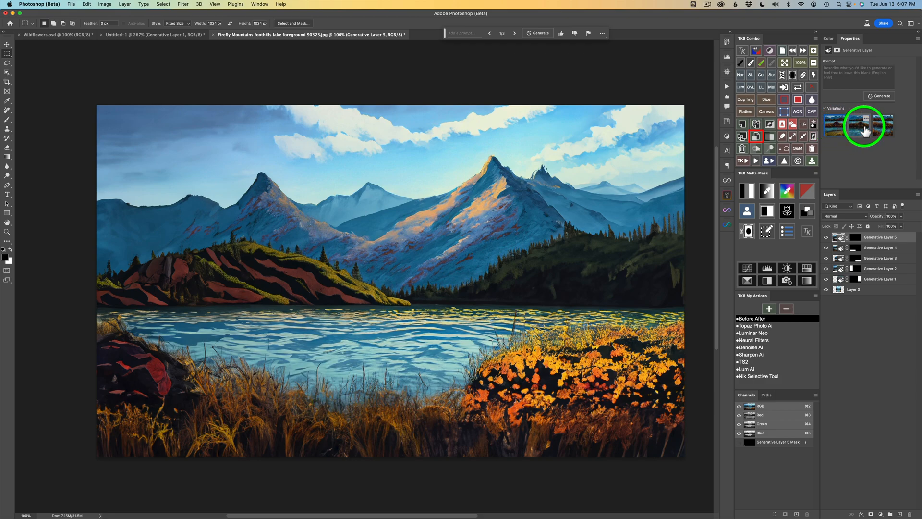
pyautogui.click(859, 129)
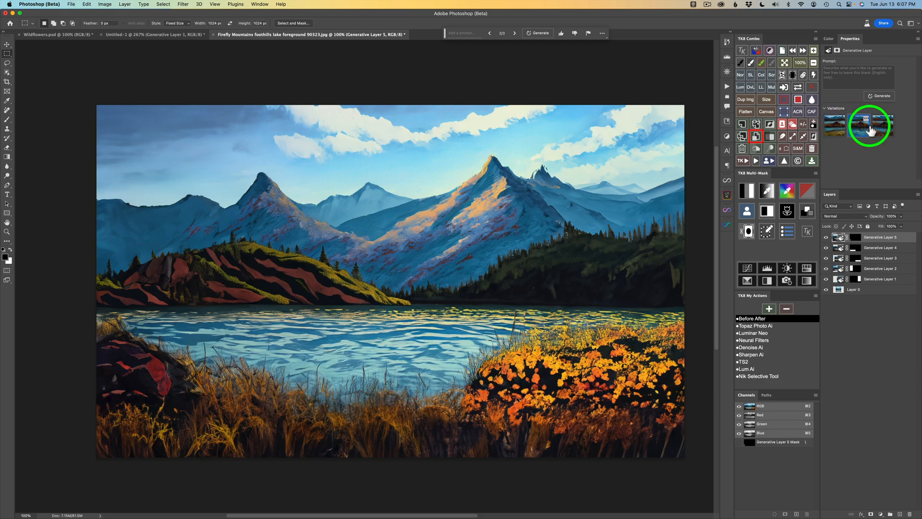
pyautogui.click(881, 127)
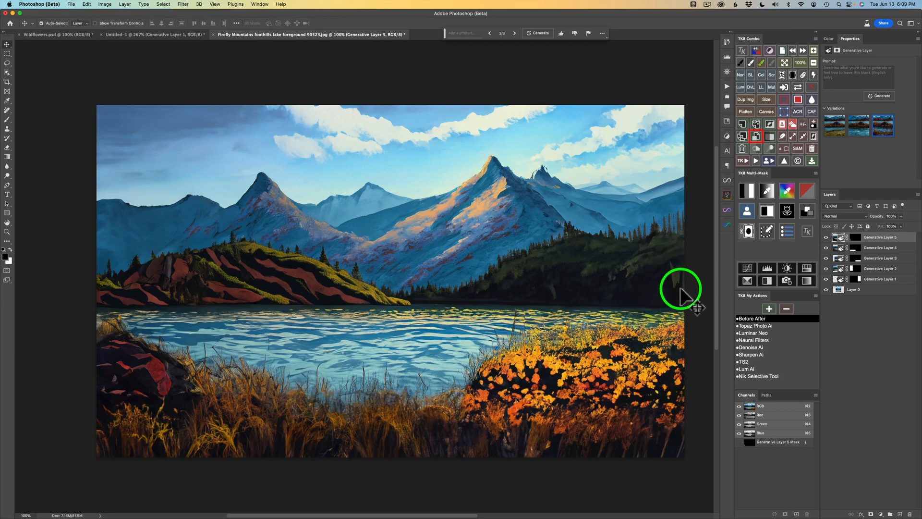
pyautogui.moveTo(676, 276)
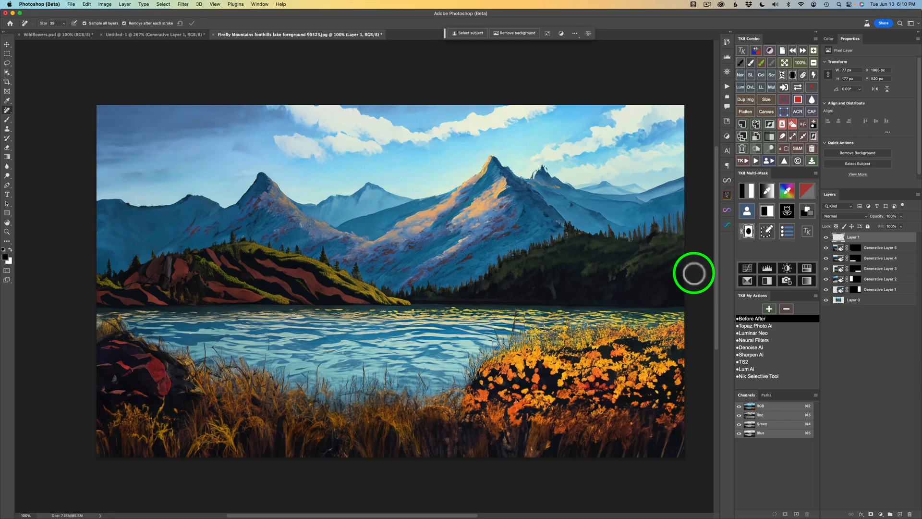
pyautogui.moveTo(599, 323)
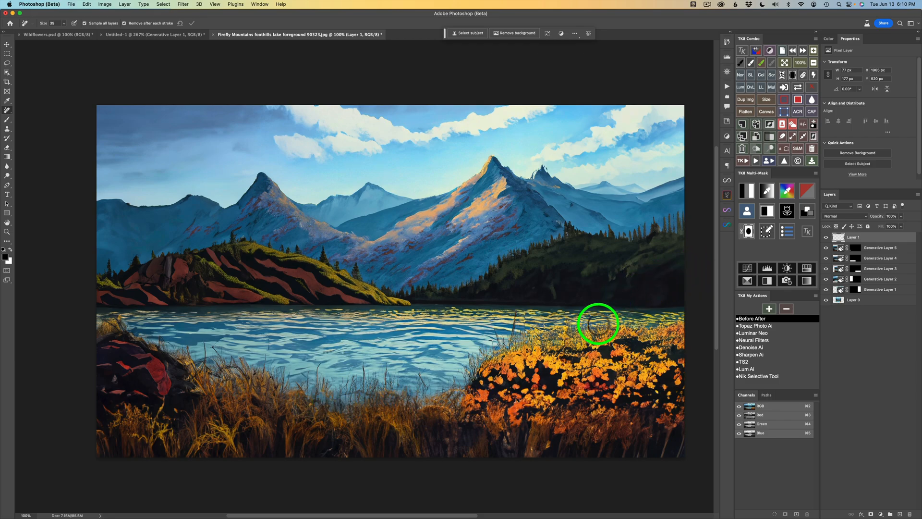
pyautogui.moveTo(535, 183)
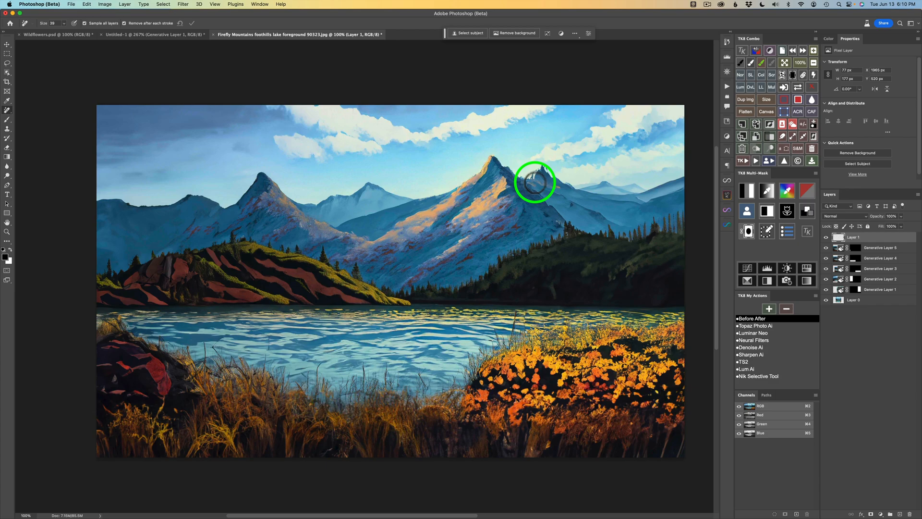
pyautogui.moveTo(535, 160)
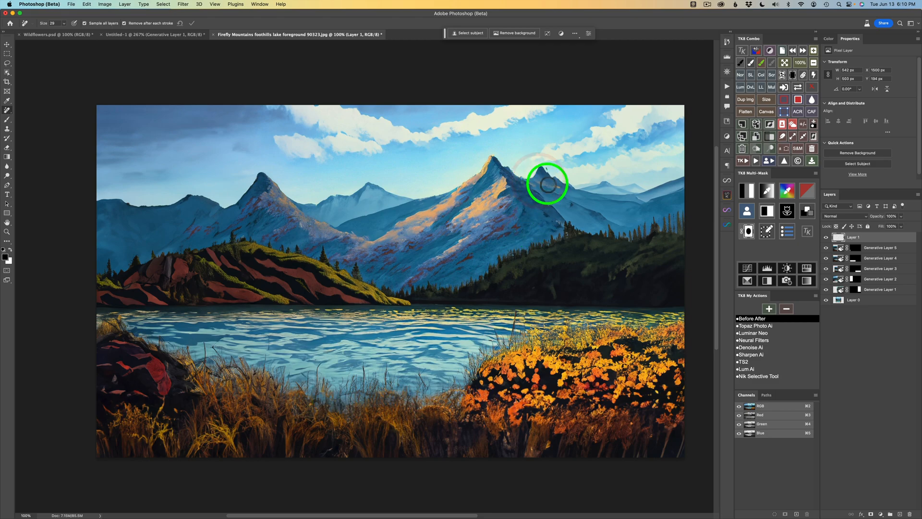
pyautogui.moveTo(558, 189)
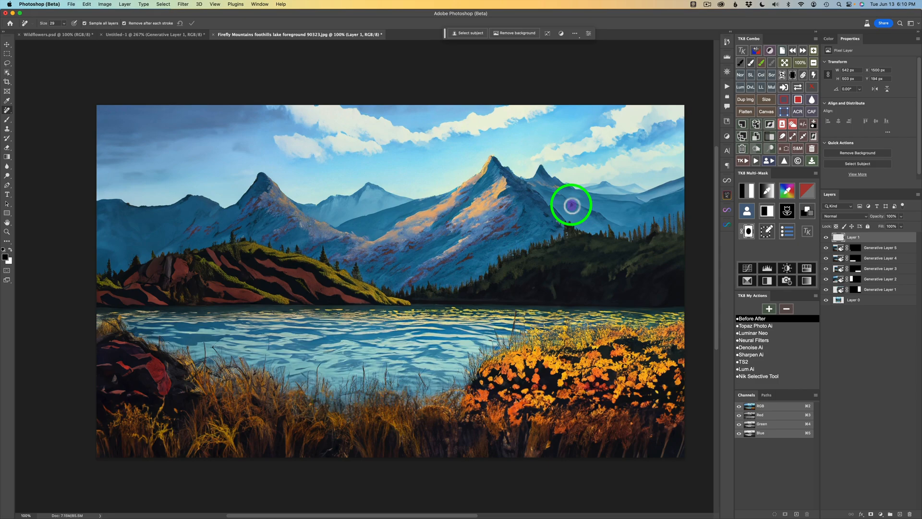
pyautogui.moveTo(602, 285)
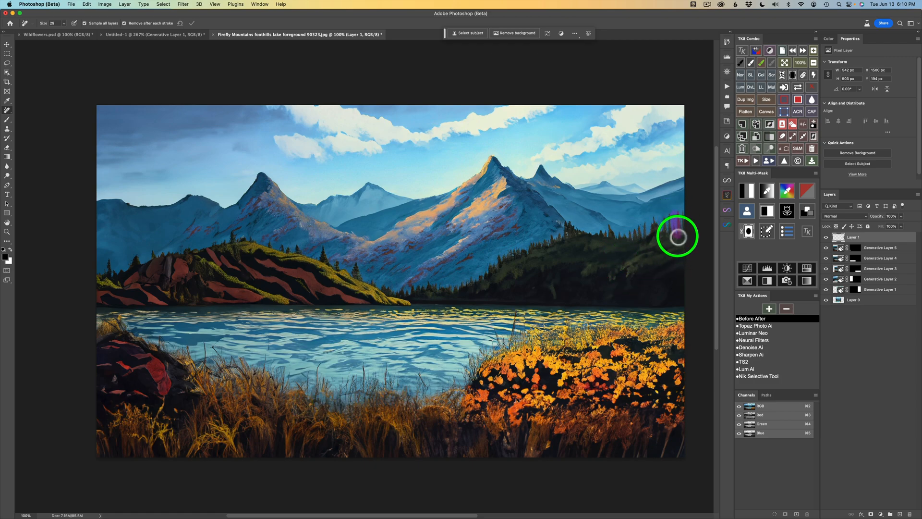
pyautogui.moveTo(671, 268)
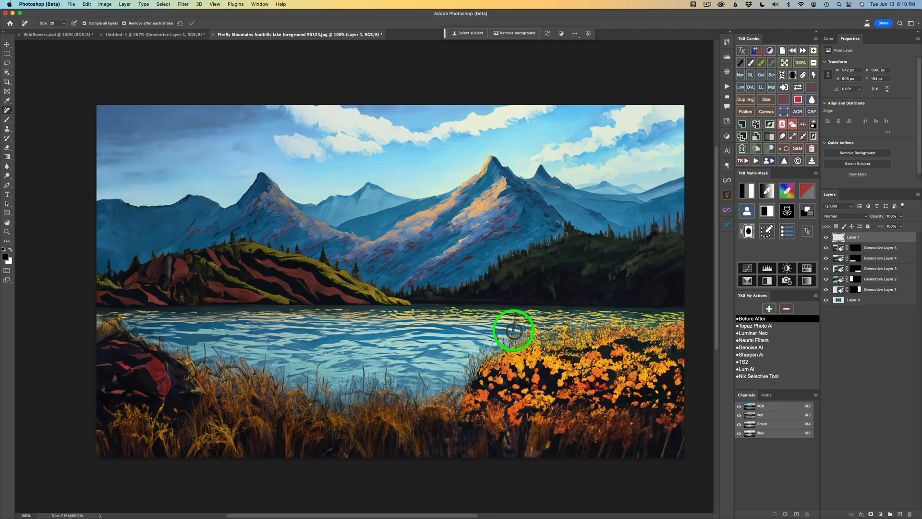
pyautogui.moveTo(487, 307)
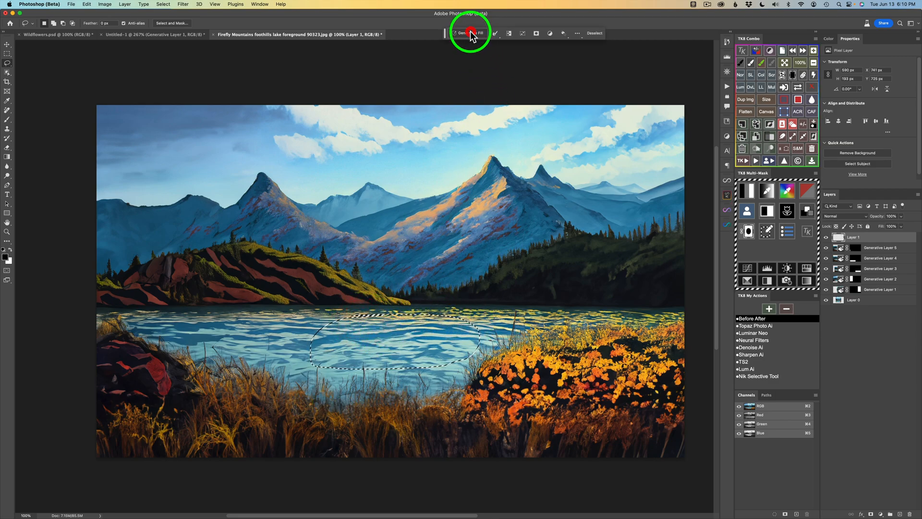
# Pin the prompt bar and generate 'rowboat fishermen' in the selected lake area.
pyautogui.click(467, 33)
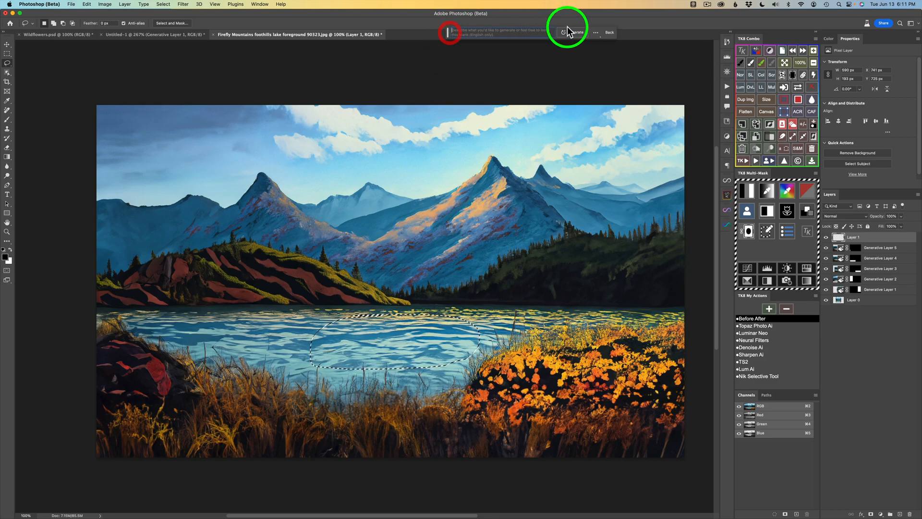
pyautogui.click(598, 33)
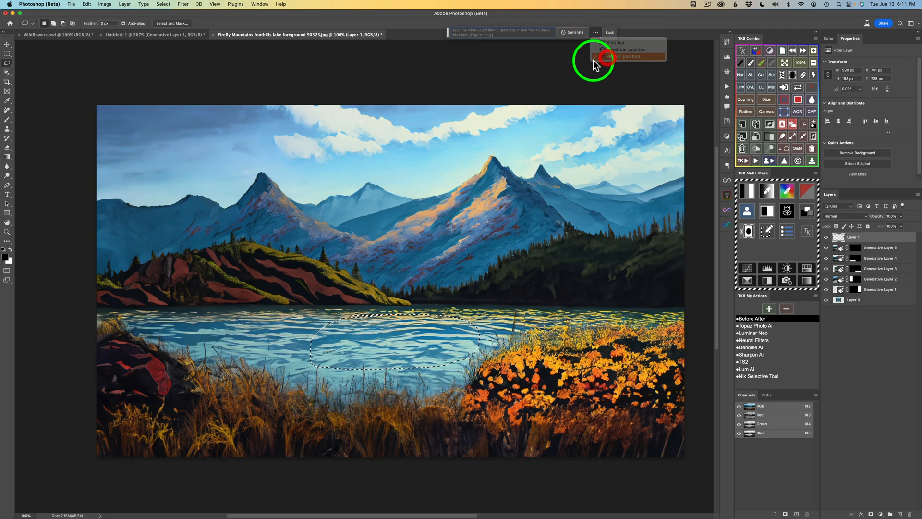
pyautogui.click(631, 56)
pyautogui.write('rowboat fisher')
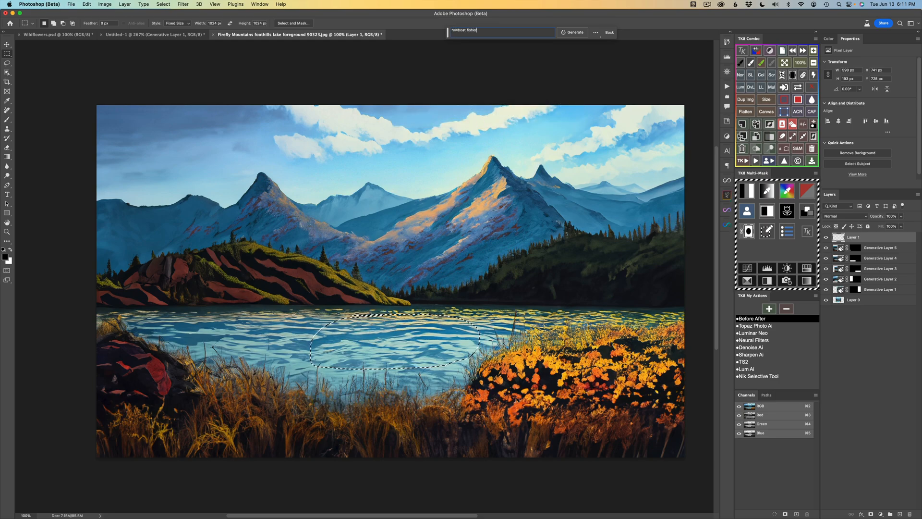
pyautogui.click(573, 33)
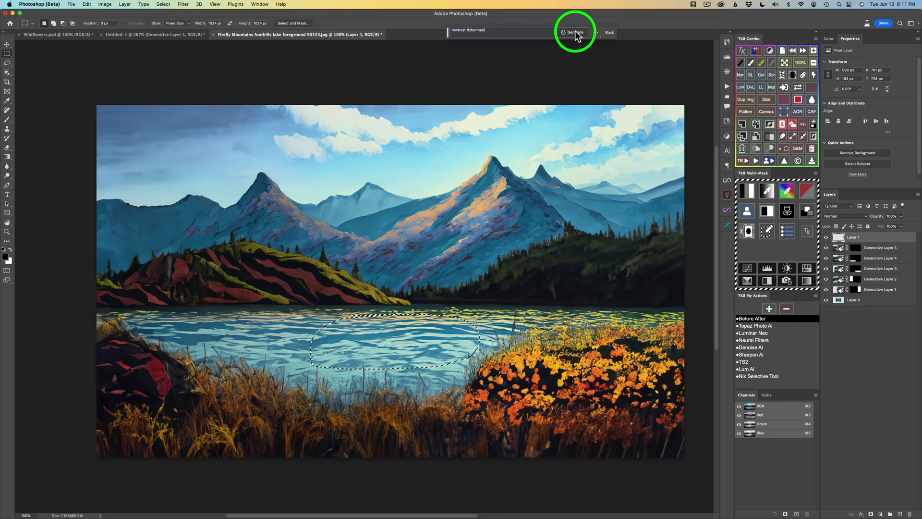
pyautogui.click(574, 32)
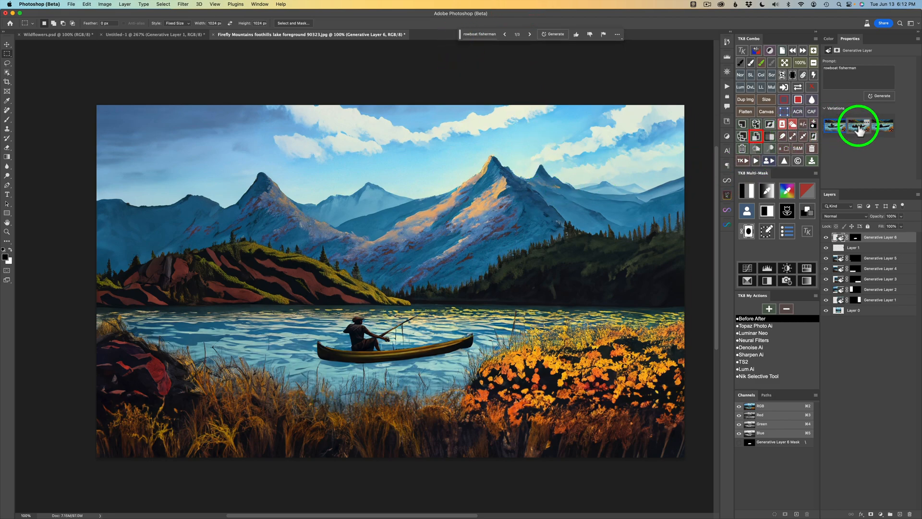
# Compare the first rowboat variations and generate more.
pyautogui.click(863, 127)
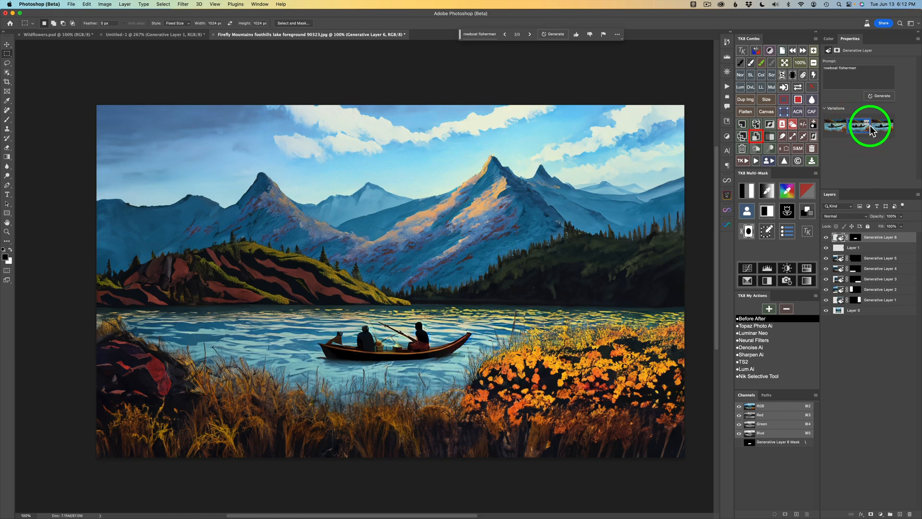
pyautogui.click(874, 125)
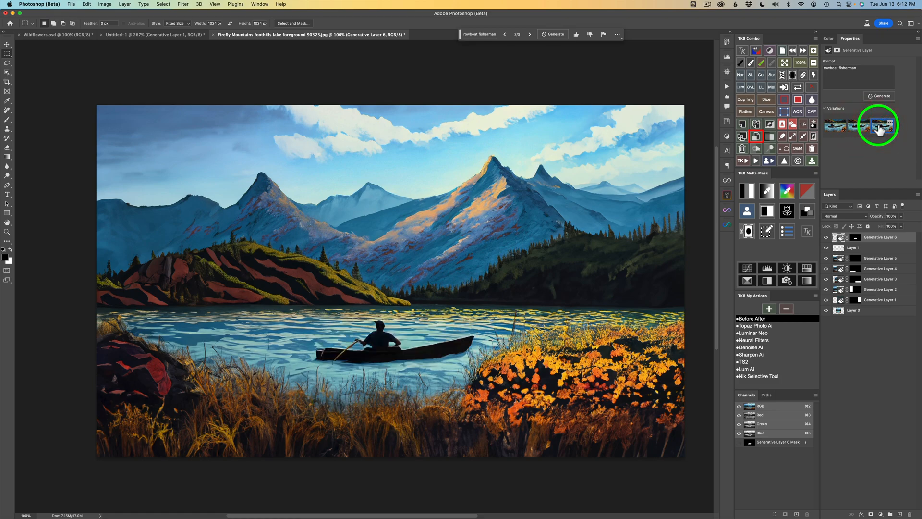
pyautogui.click(858, 129)
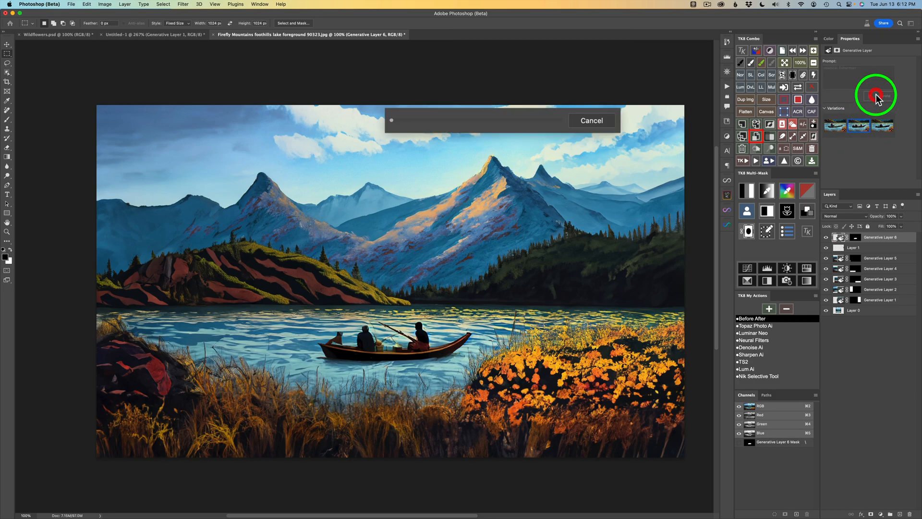
pyautogui.click(876, 94)
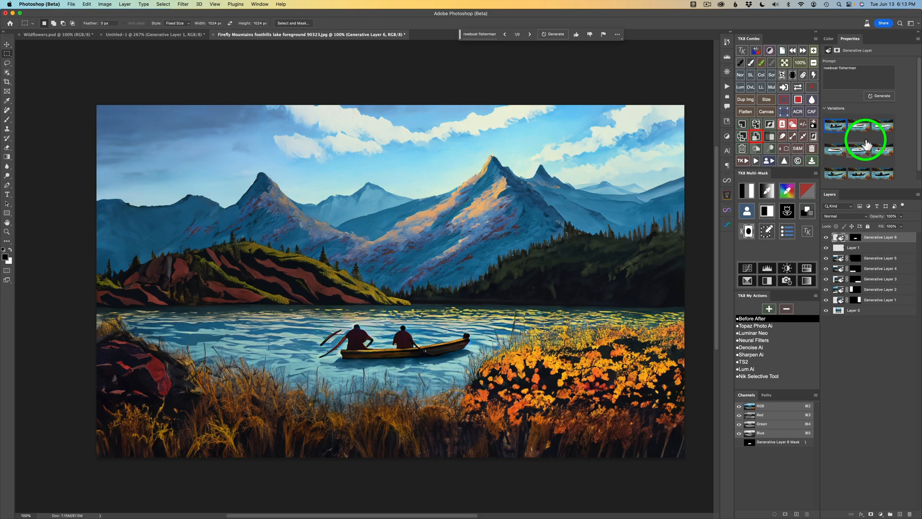
# Choose the two fishermen with dog variation and delete an unwanted one.
pyautogui.click(862, 127)
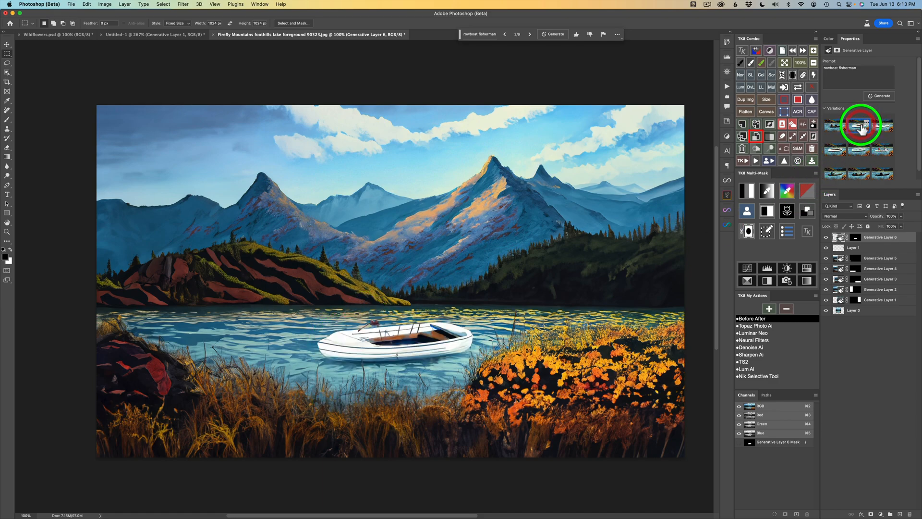
pyautogui.click(876, 127)
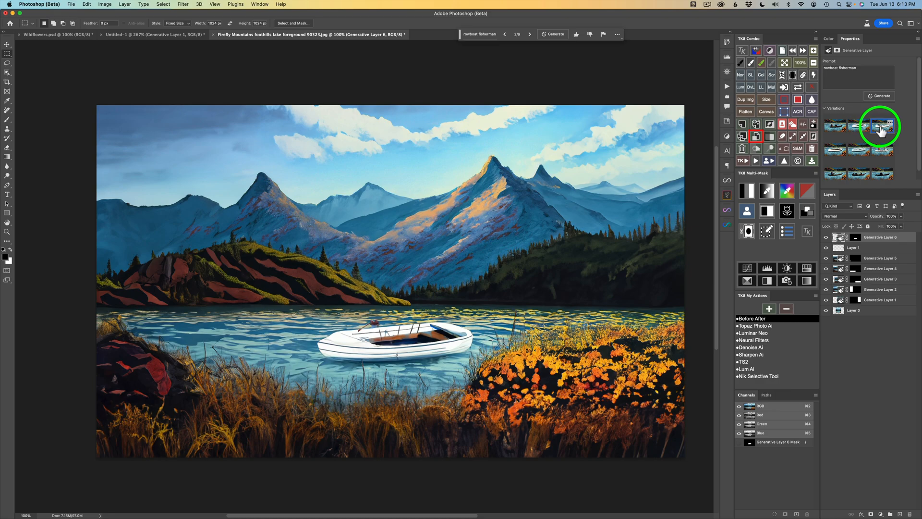
pyautogui.click(530, 33)
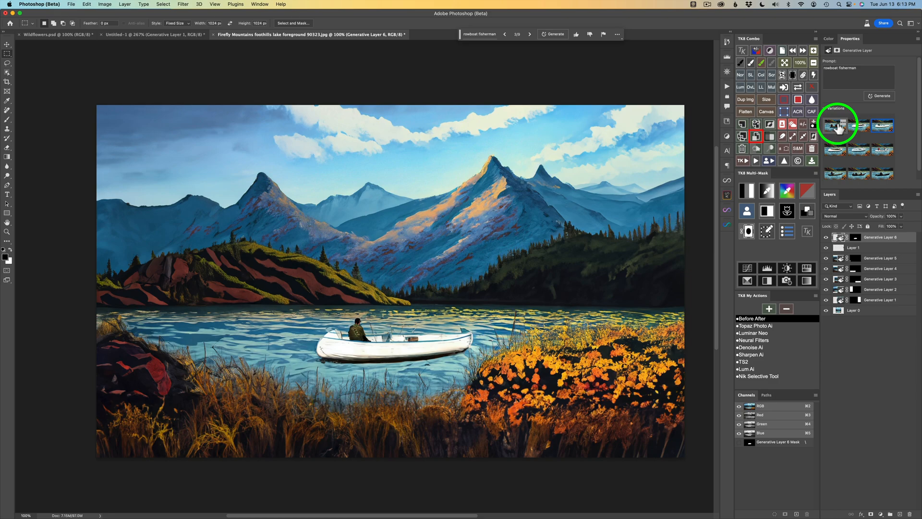
pyautogui.click(834, 174)
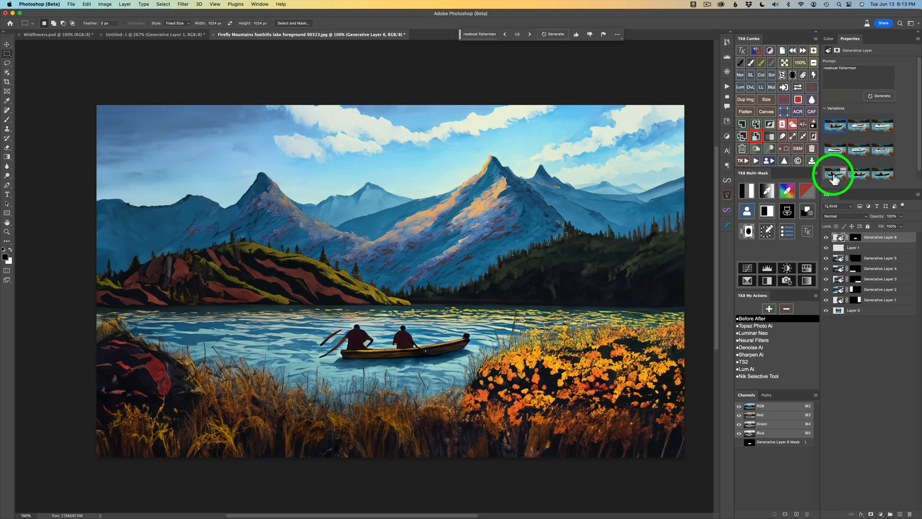
pyautogui.click(858, 173)
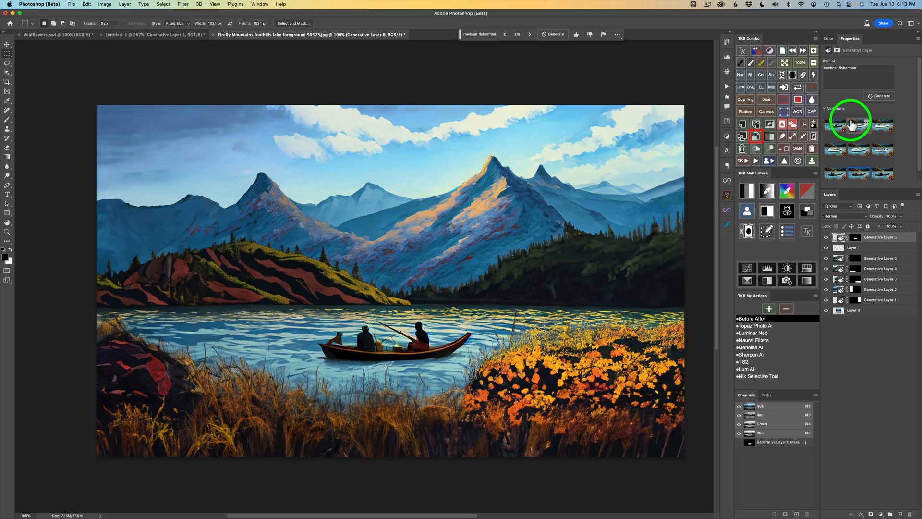
pyautogui.rightClick(851, 126)
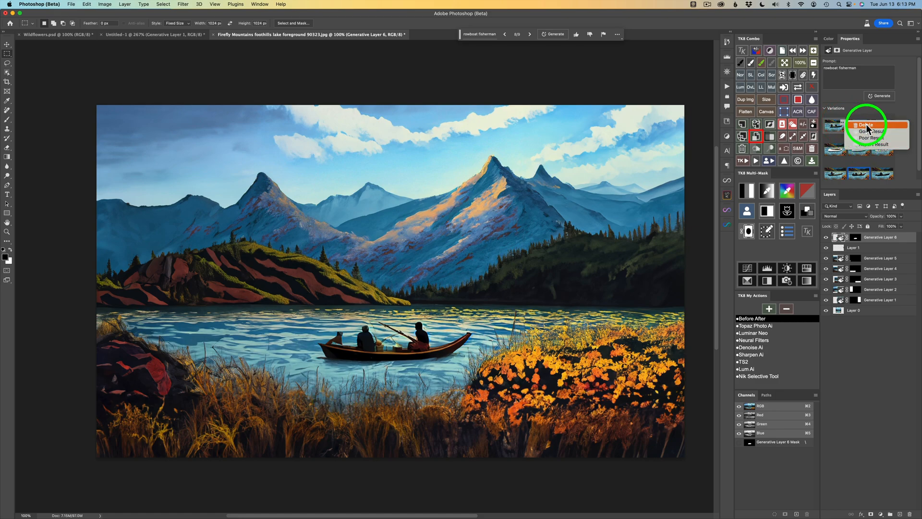
pyautogui.click(864, 123)
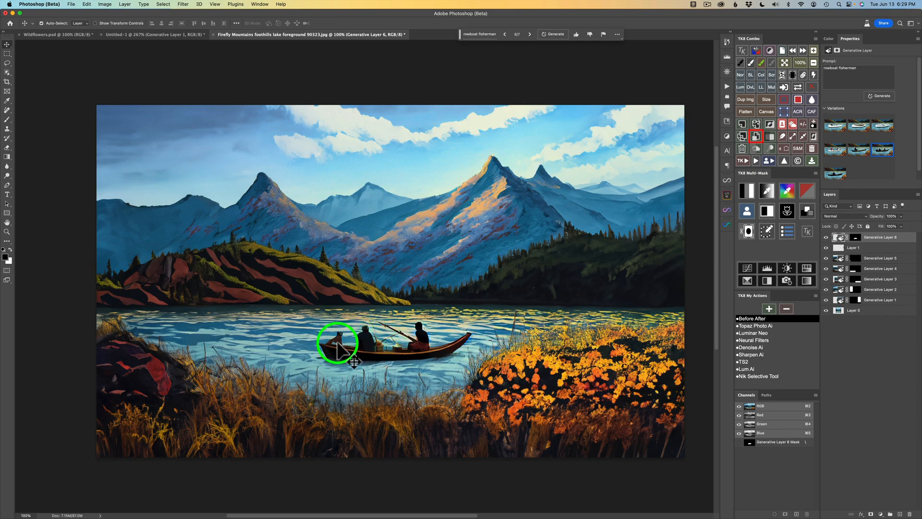
pyautogui.moveTo(346, 346)
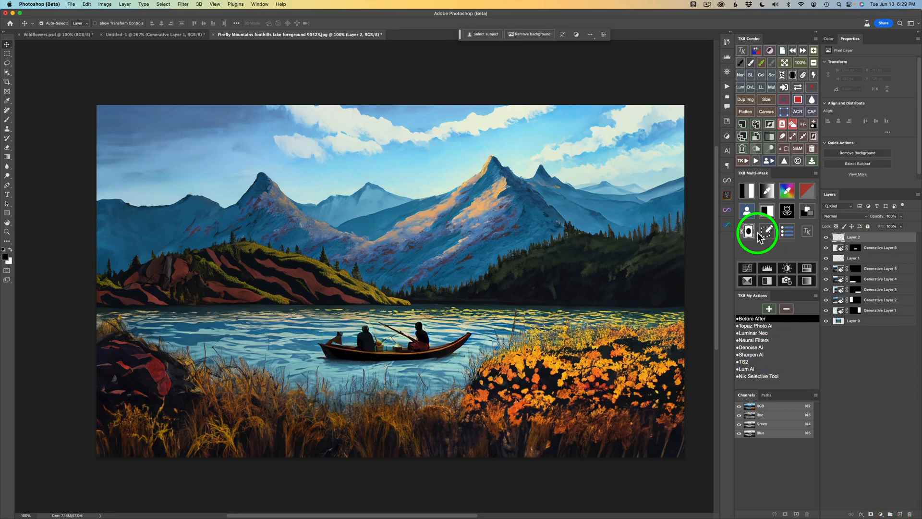
# Add a blank cleanup layer and remove a stray mark beside the rowboat.
pyautogui.click(767, 231)
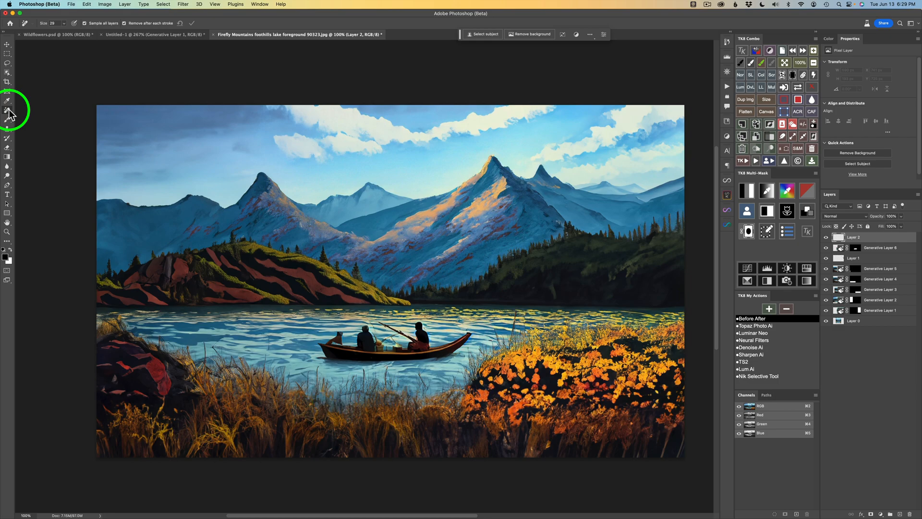
pyautogui.moveTo(8, 113)
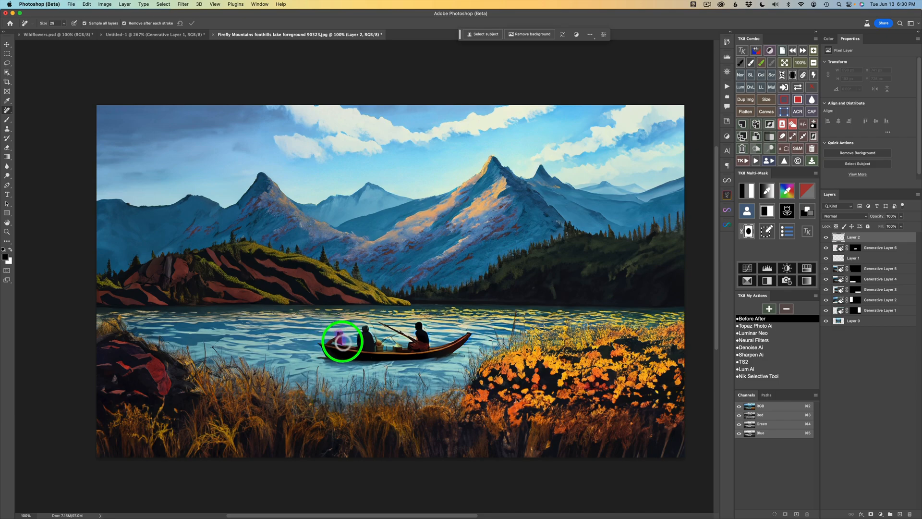
pyautogui.moveTo(342, 340)
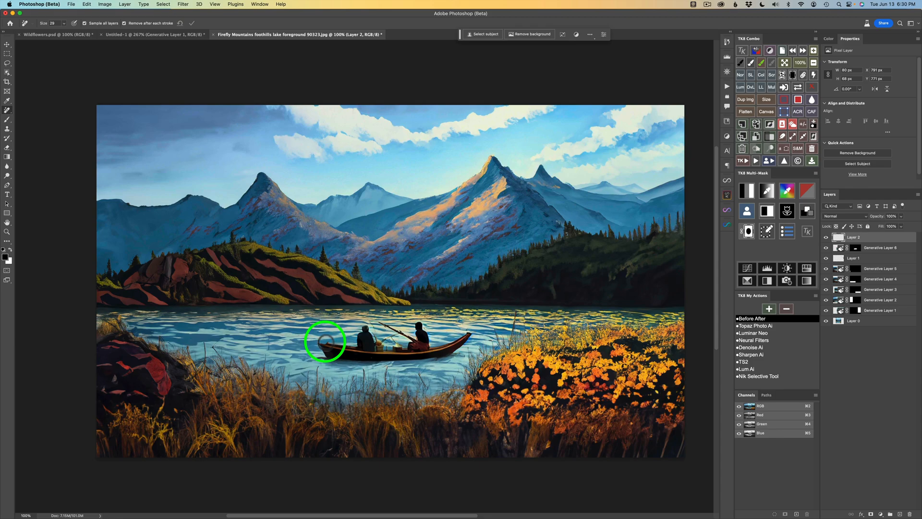
pyautogui.moveTo(345, 410)
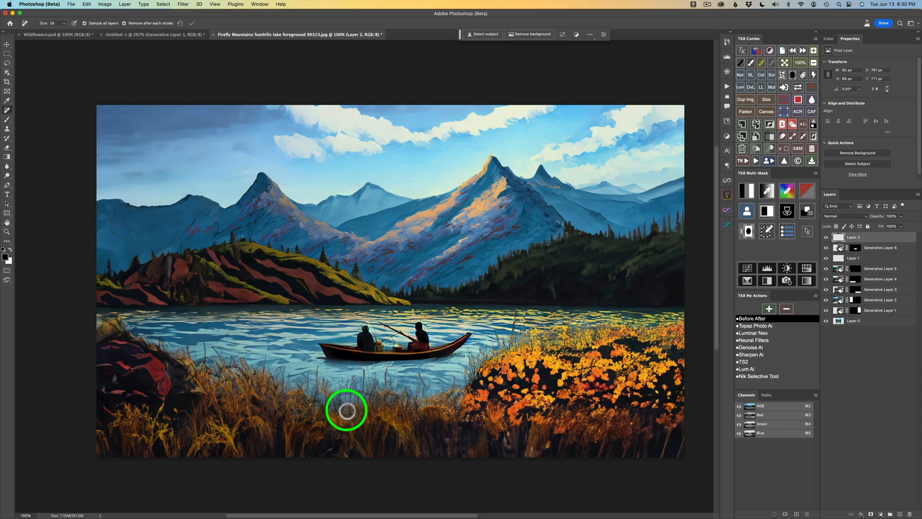
pyautogui.moveTo(386, 339)
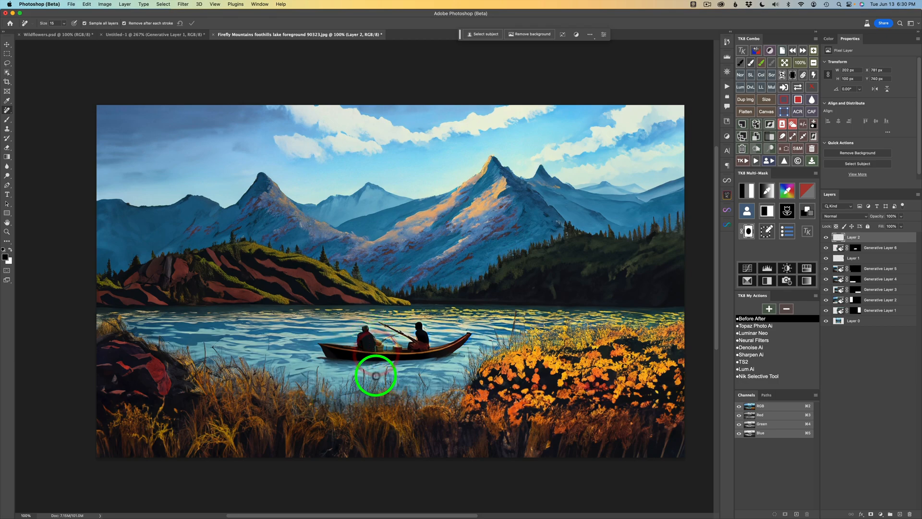
pyautogui.moveTo(381, 355)
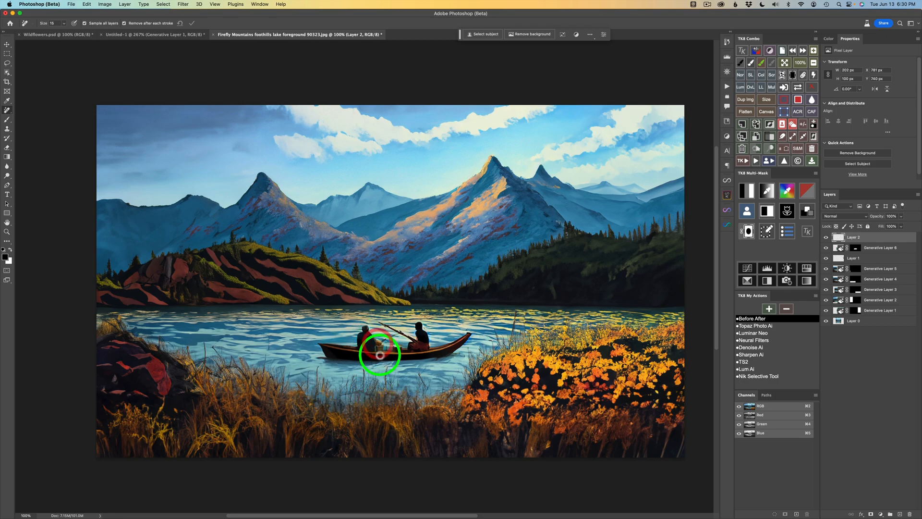
pyautogui.moveTo(390, 342)
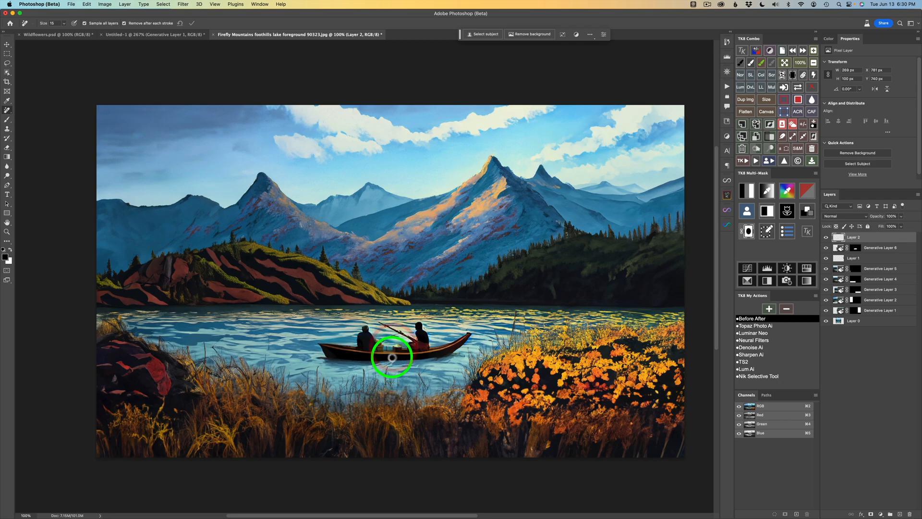
pyautogui.moveTo(391, 357); pyautogui.dragTo(385, 374)
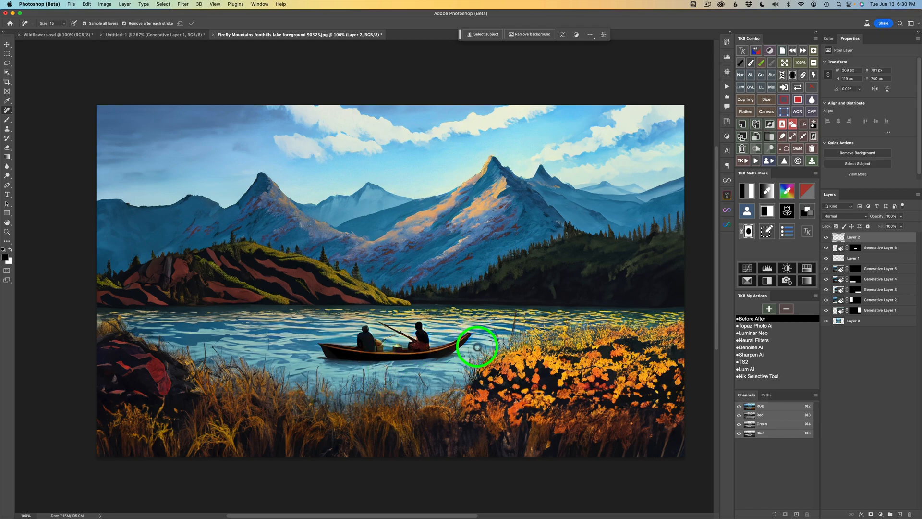
pyautogui.moveTo(472, 345)
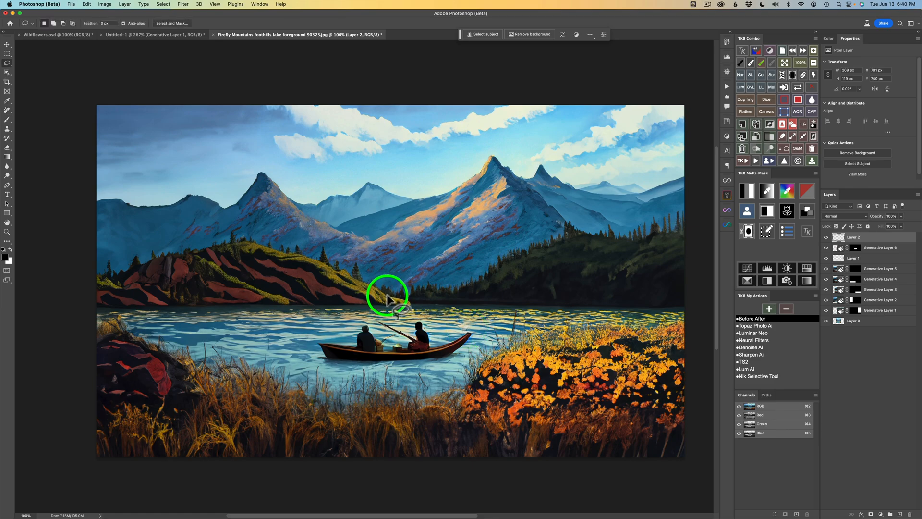
pyautogui.moveTo(325, 290)
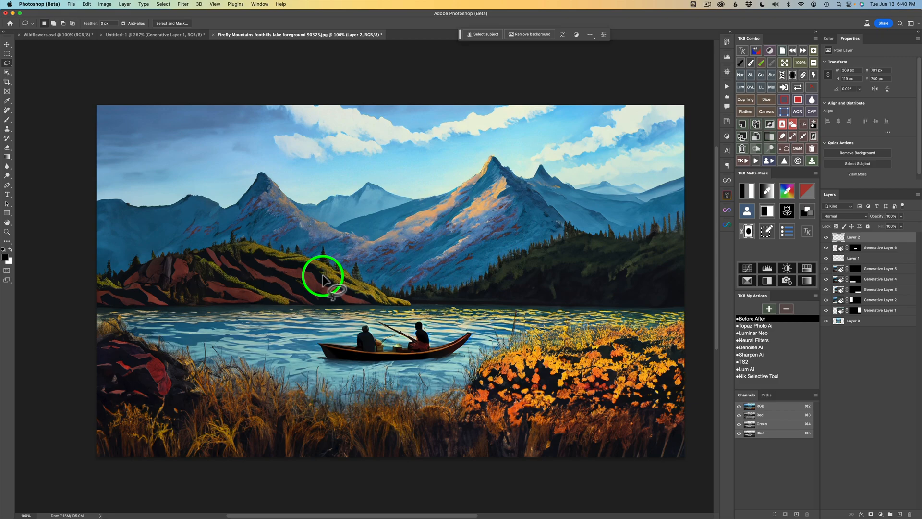
pyautogui.moveTo(255, 276)
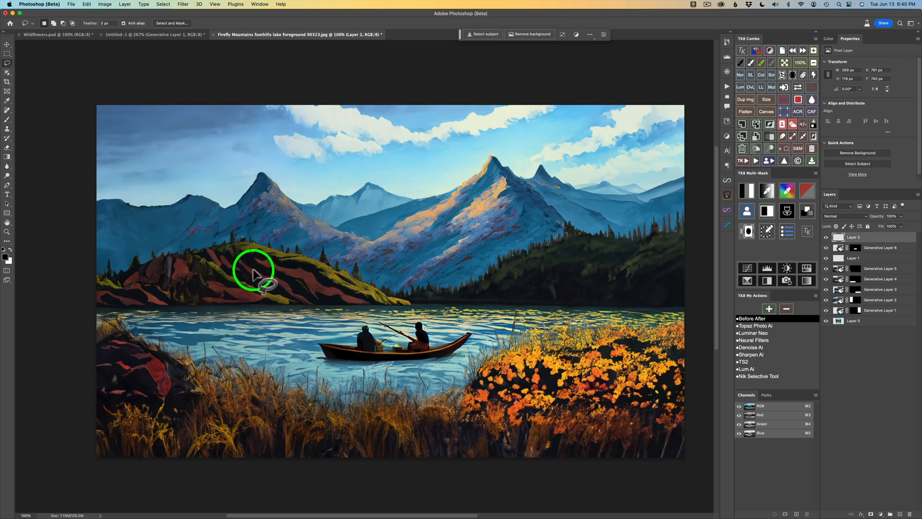
pyautogui.moveTo(196, 230)
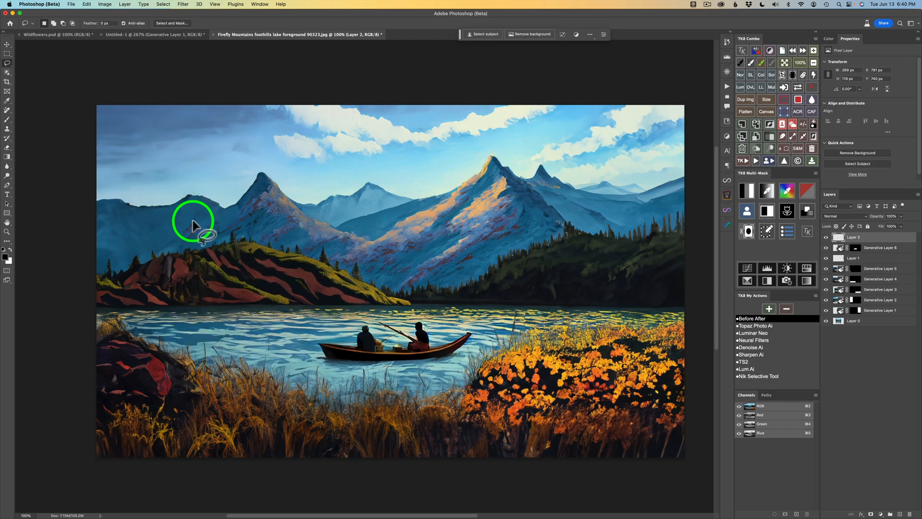
pyautogui.moveTo(307, 360)
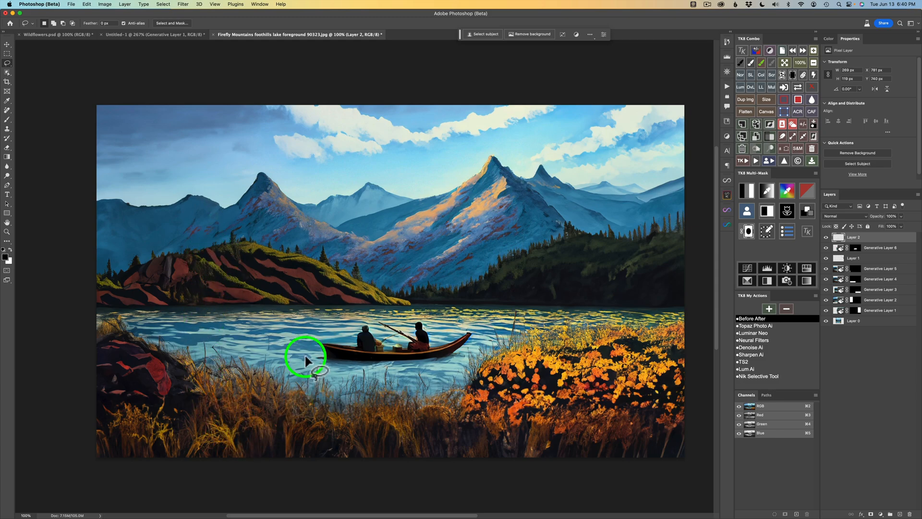
# Lasso a tall area on the left from hills to grass and generate 'The Back of a Man'.
pyautogui.moveTo(305, 358); pyautogui.dragTo(235, 438)
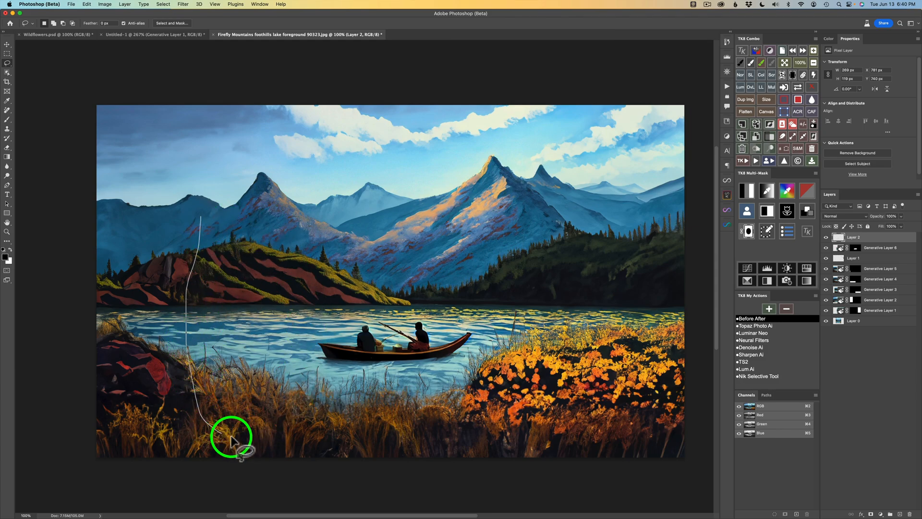
pyautogui.moveTo(229, 441); pyautogui.dragTo(230, 205)
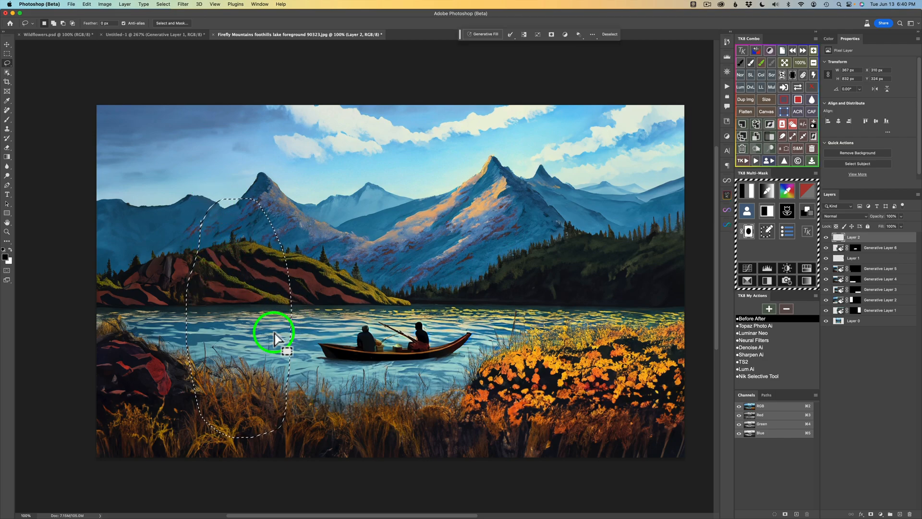
pyautogui.moveTo(317, 188)
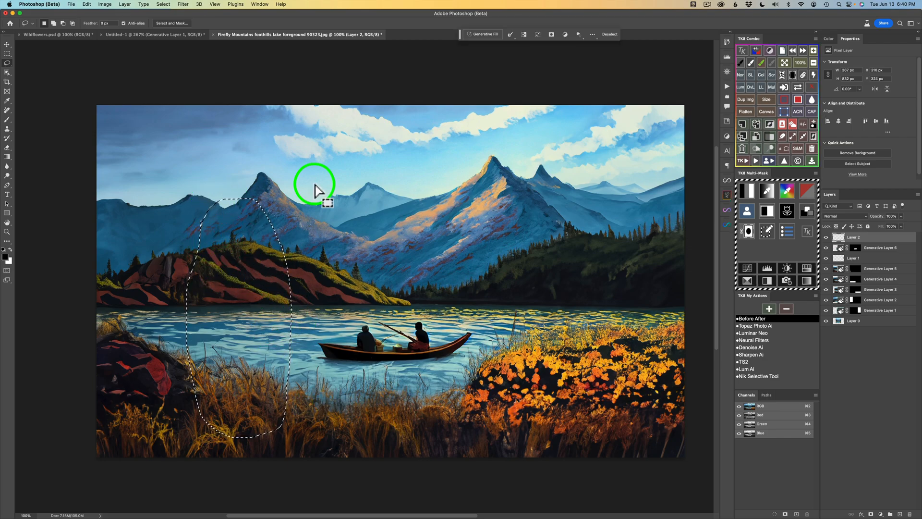
pyautogui.click(482, 34)
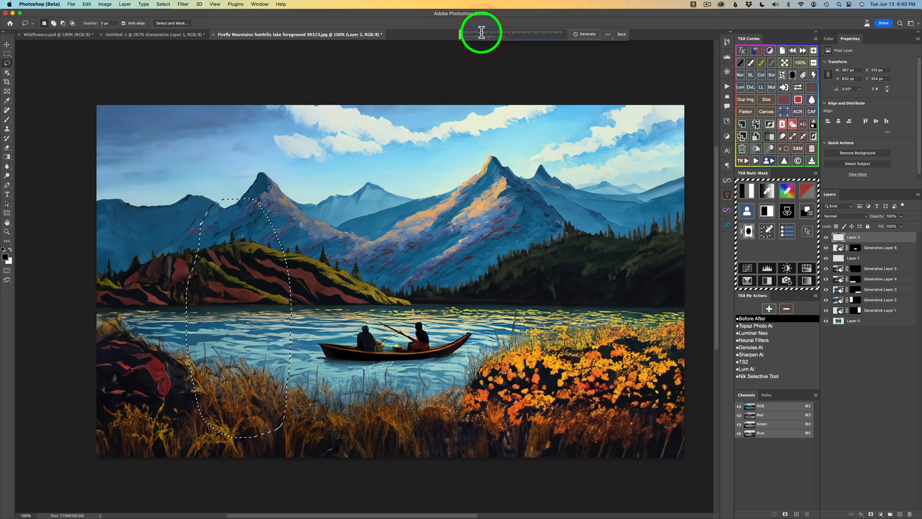
pyautogui.write('The Back of a Man')
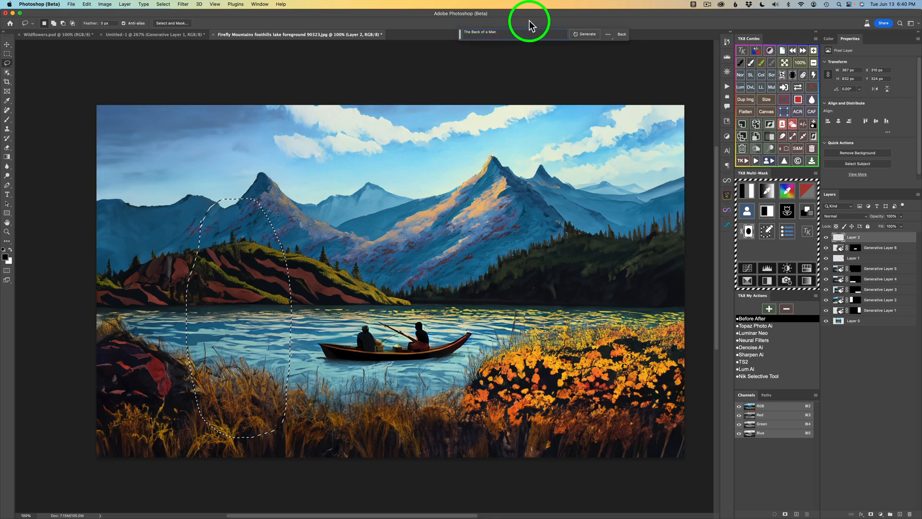
pyautogui.click(584, 34)
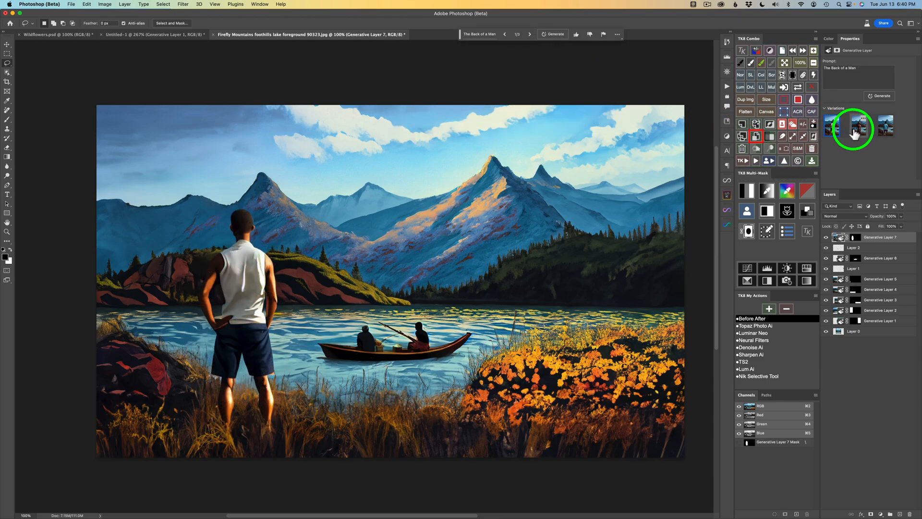
# Review the first three man variations, then generate additional ones.
pyautogui.click(859, 129)
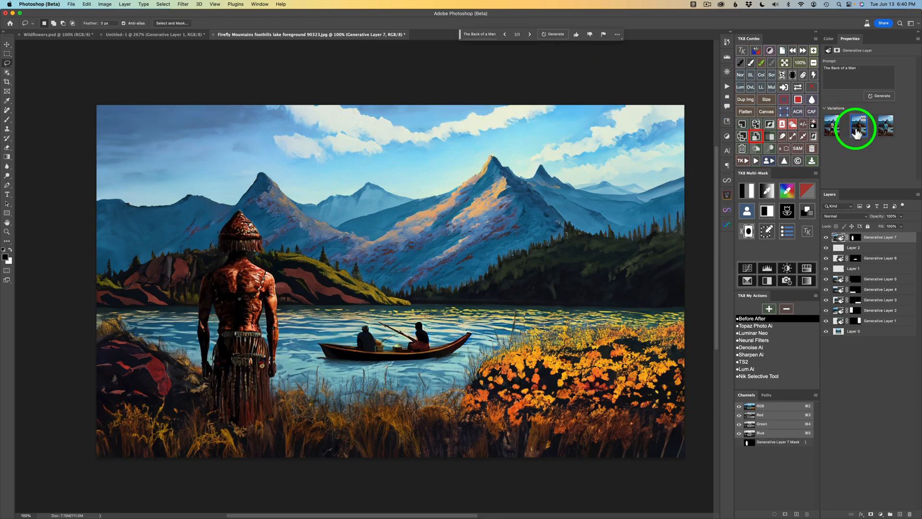
pyautogui.click(890, 127)
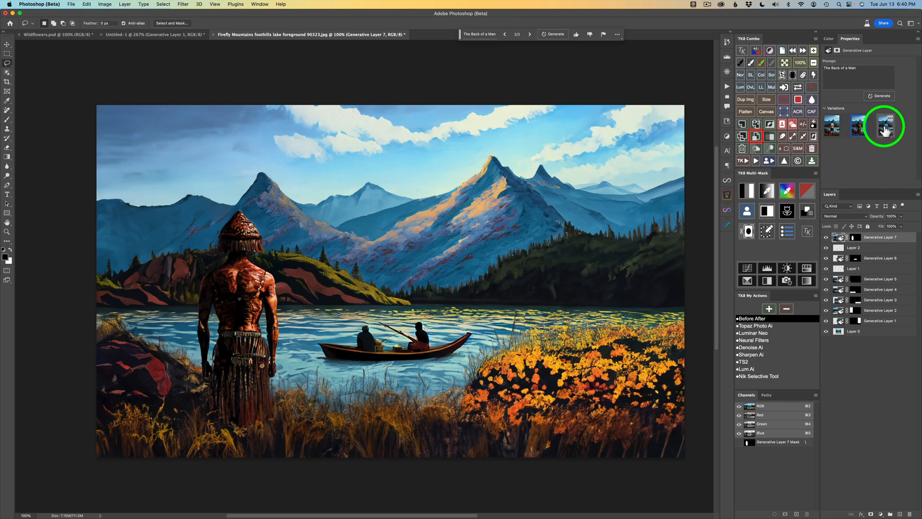
pyautogui.click(880, 129)
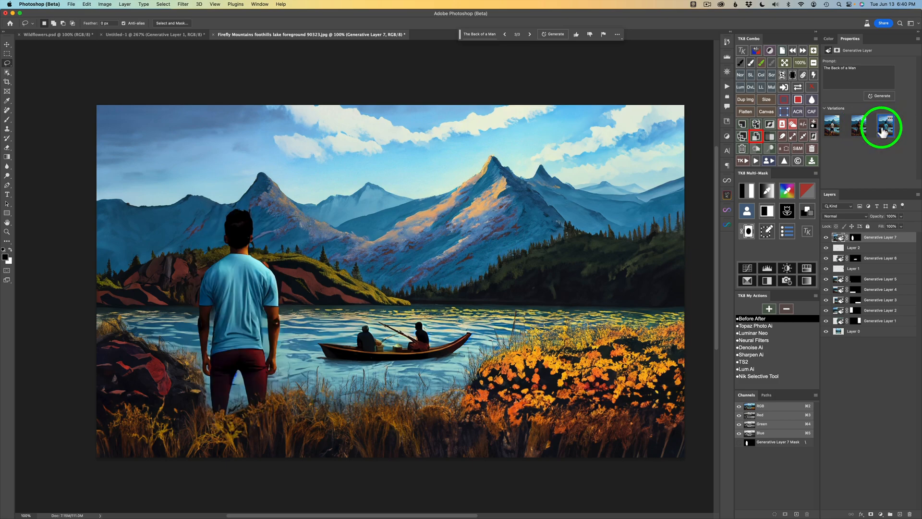
pyautogui.click(880, 95)
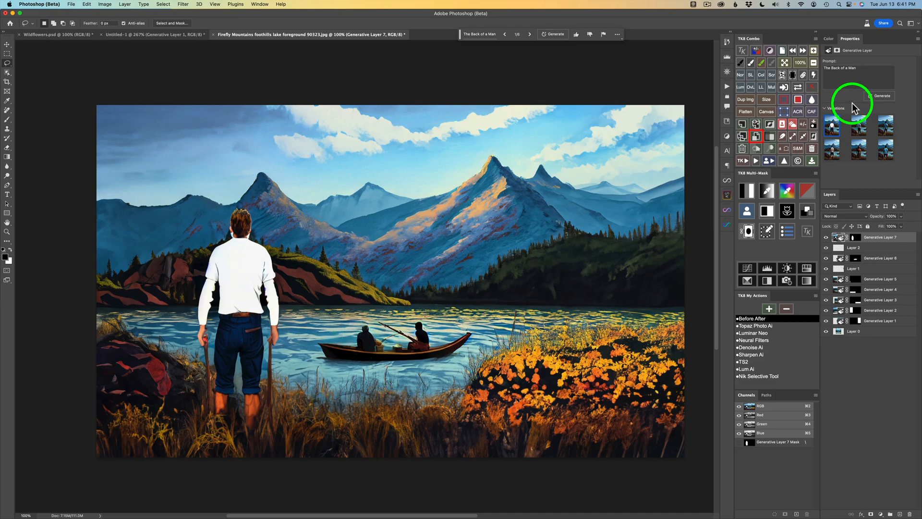
# Compare the new variations and settle on the man in the white shirt.
pyautogui.click(851, 125)
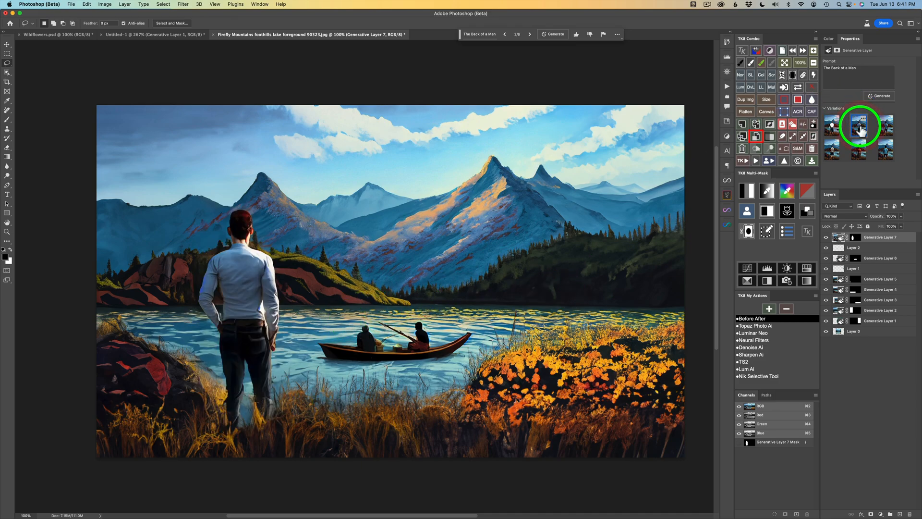
pyautogui.click(886, 125)
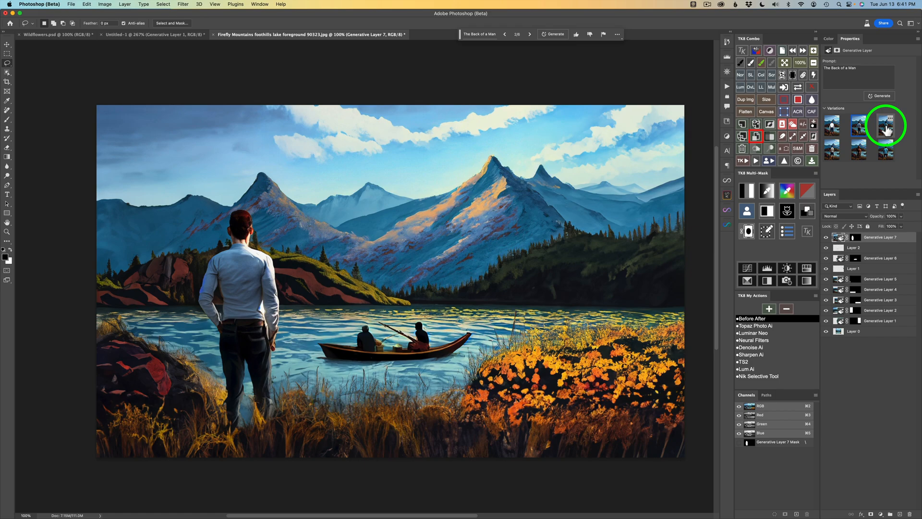
pyautogui.click(884, 125)
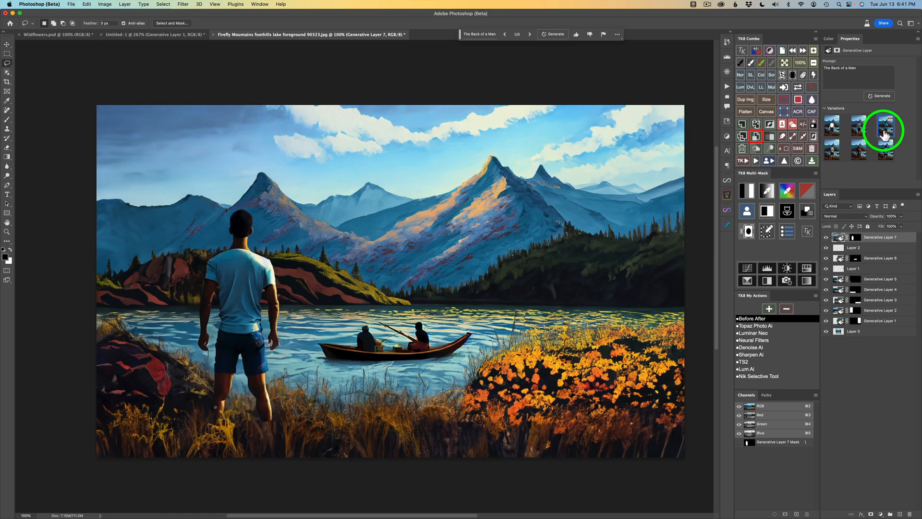
pyautogui.click(890, 155)
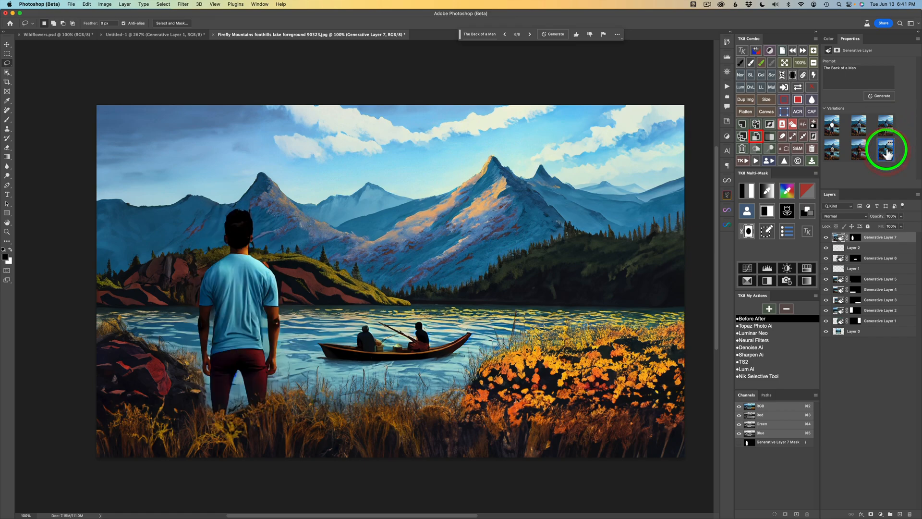
pyautogui.click(855, 127)
pyautogui.write('hand')
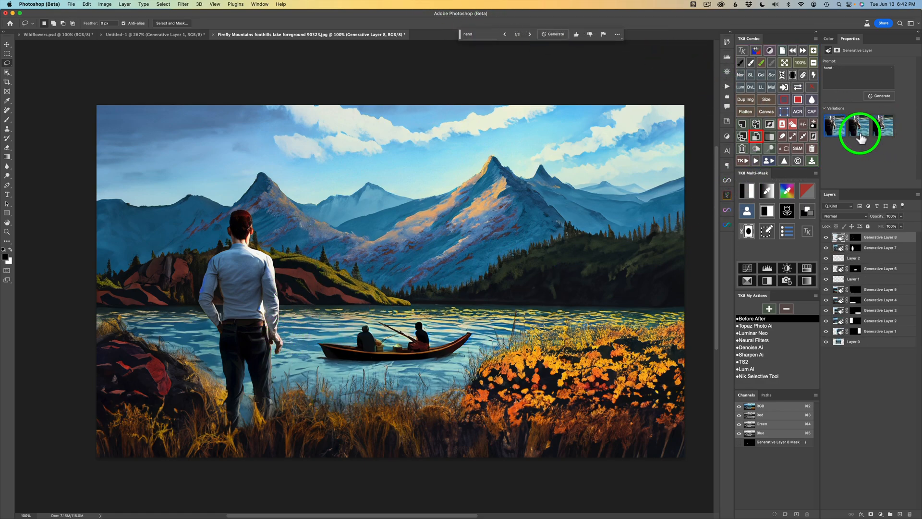
# Review the 'hand' variations and keep the third one on the man's lowered hand.
pyautogui.click(857, 129)
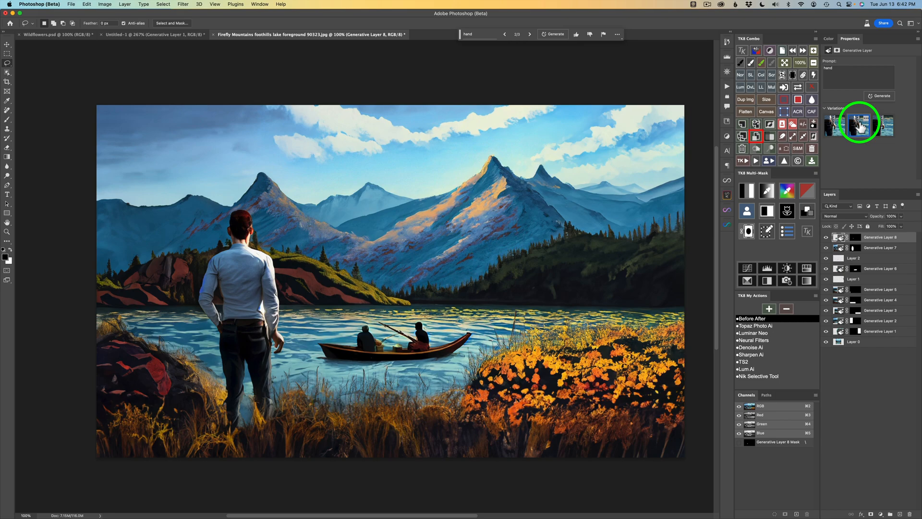
pyautogui.click(882, 128)
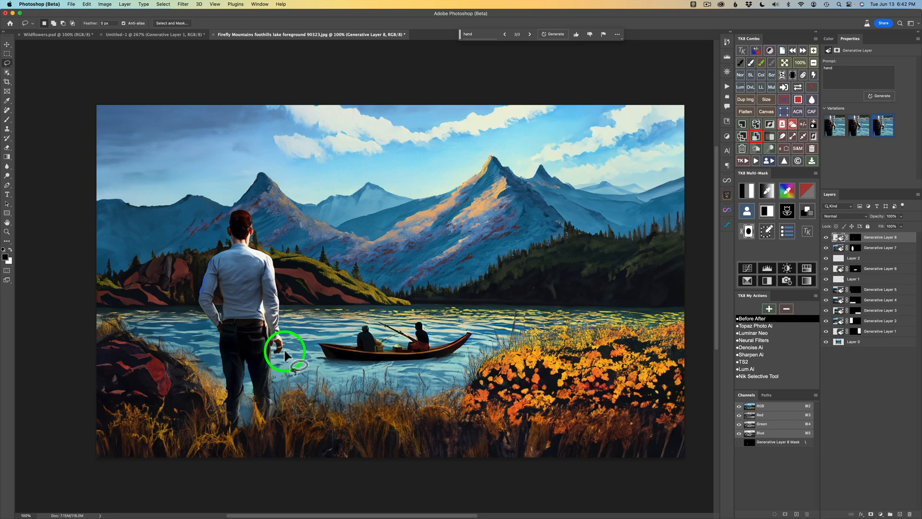
pyautogui.moveTo(265, 354)
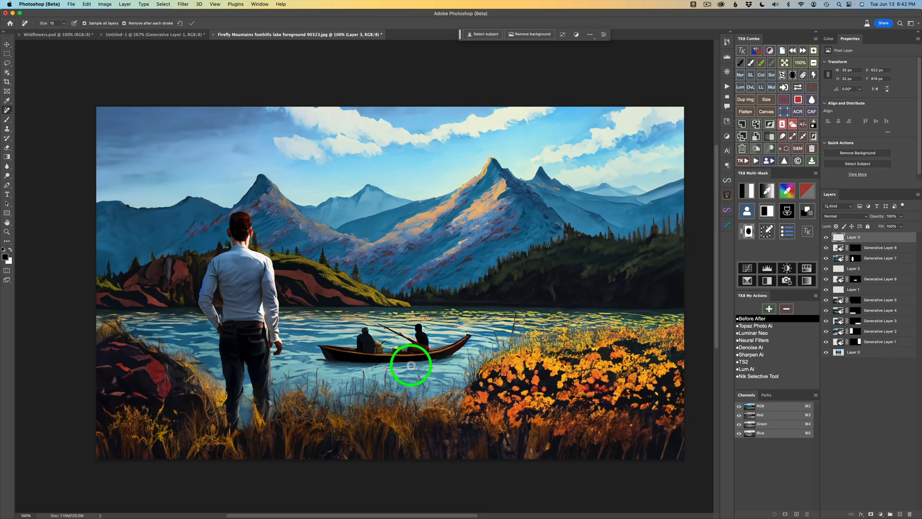
pyautogui.moveTo(419, 363)
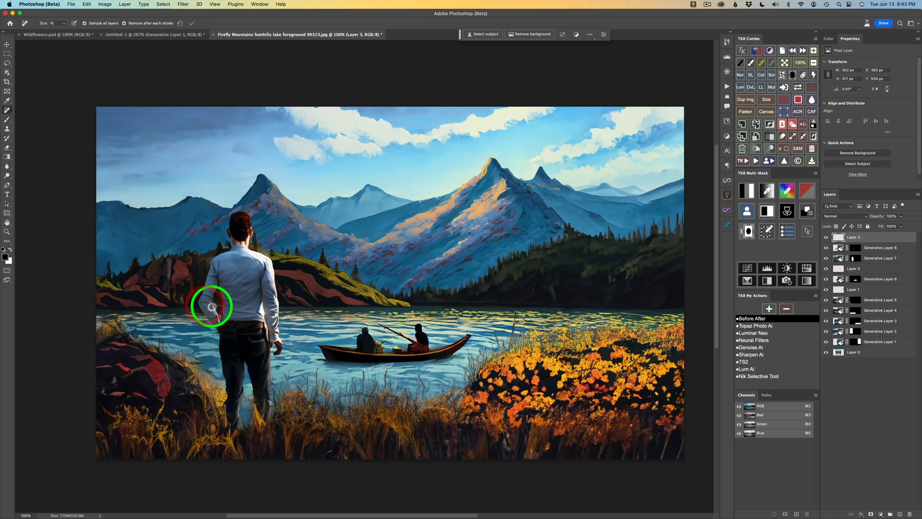
pyautogui.moveTo(205, 297)
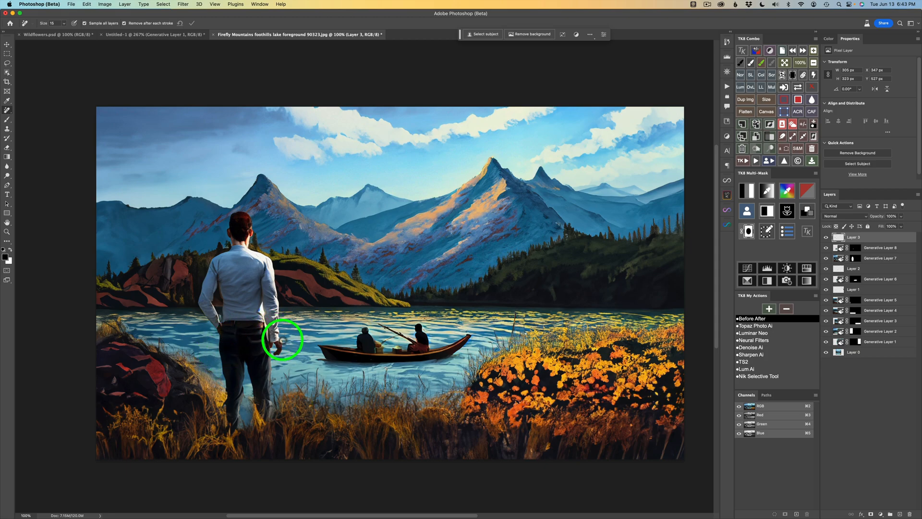
pyautogui.moveTo(245, 223)
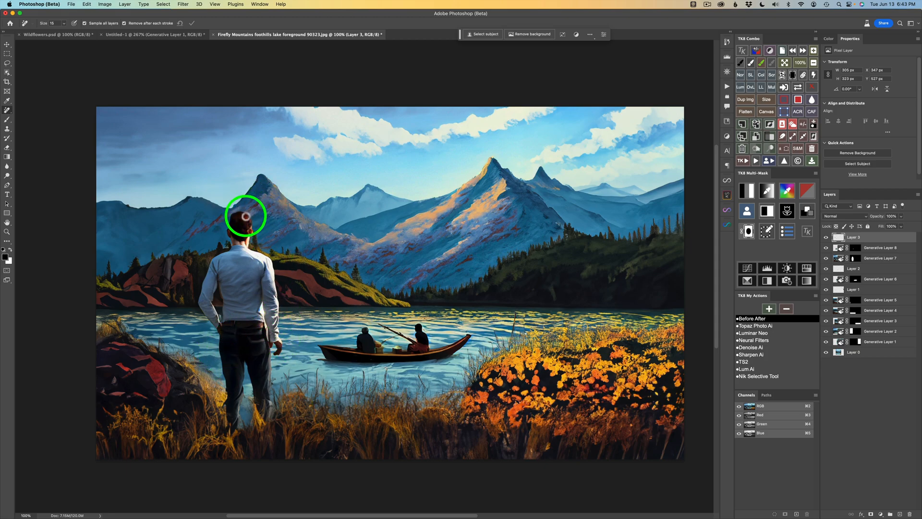
pyautogui.moveTo(376, 353)
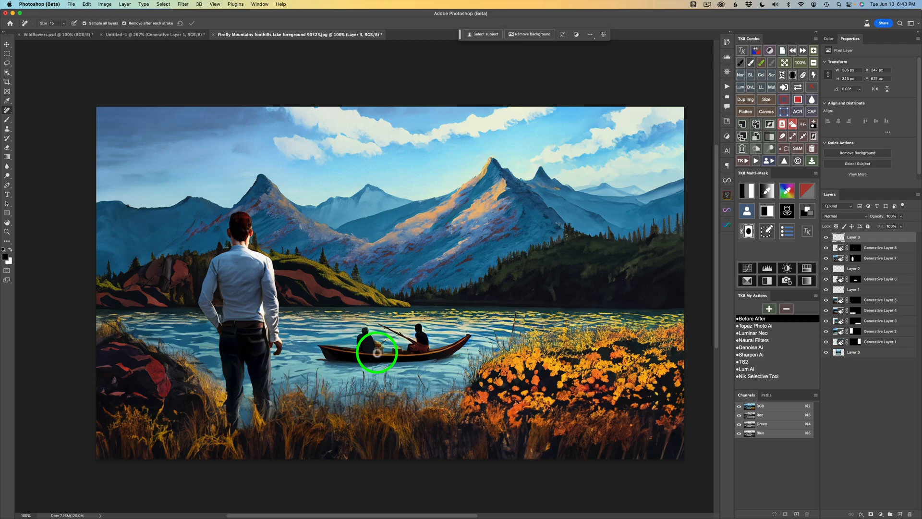